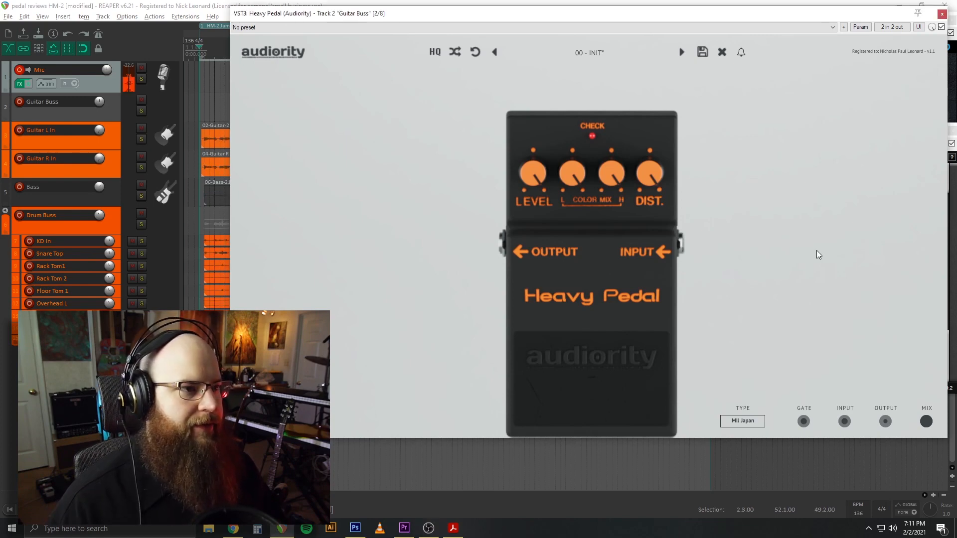
{"action": "mouse_move", "coordinate": [794, 363]}
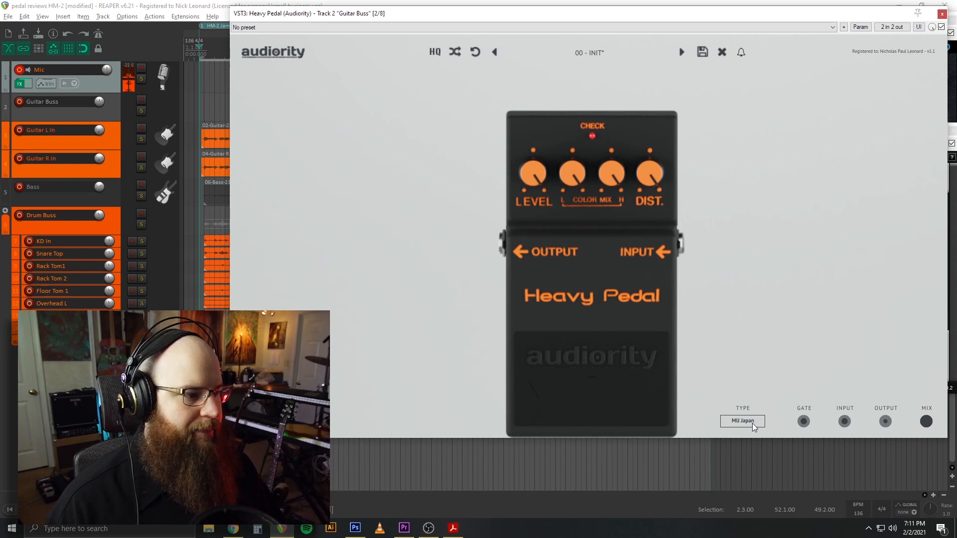
- Switch the guitar buss Heavy Pedal circuit from MIJ Japan to Default, try 808 Mod, return to Default
{"action": "left_click", "coordinate": [741, 420]}
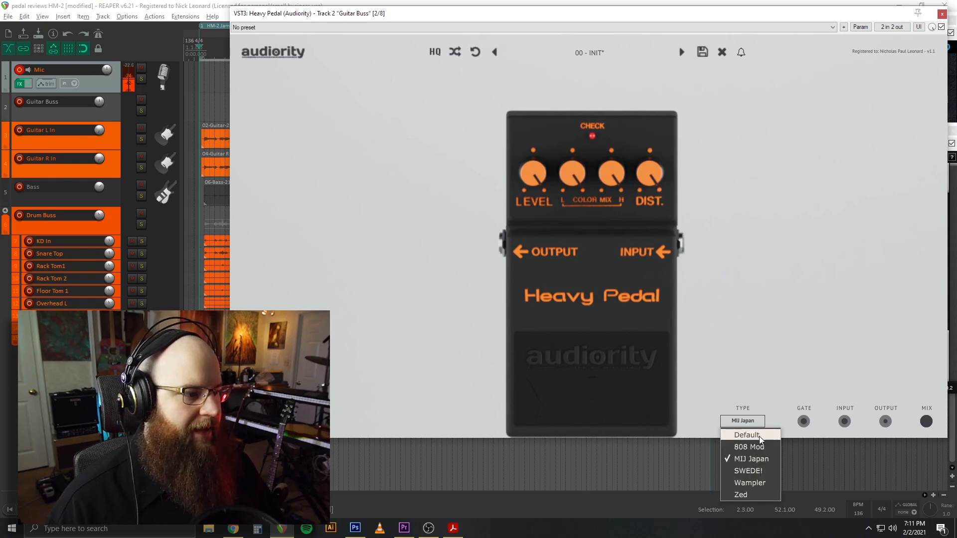
{"action": "left_click", "coordinate": [746, 436]}
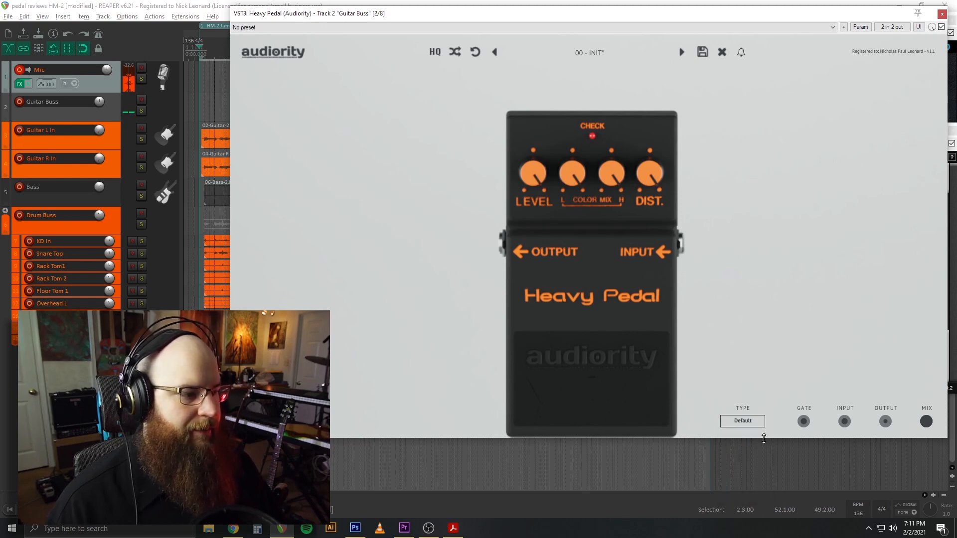
{"action": "left_click", "coordinate": [741, 420]}
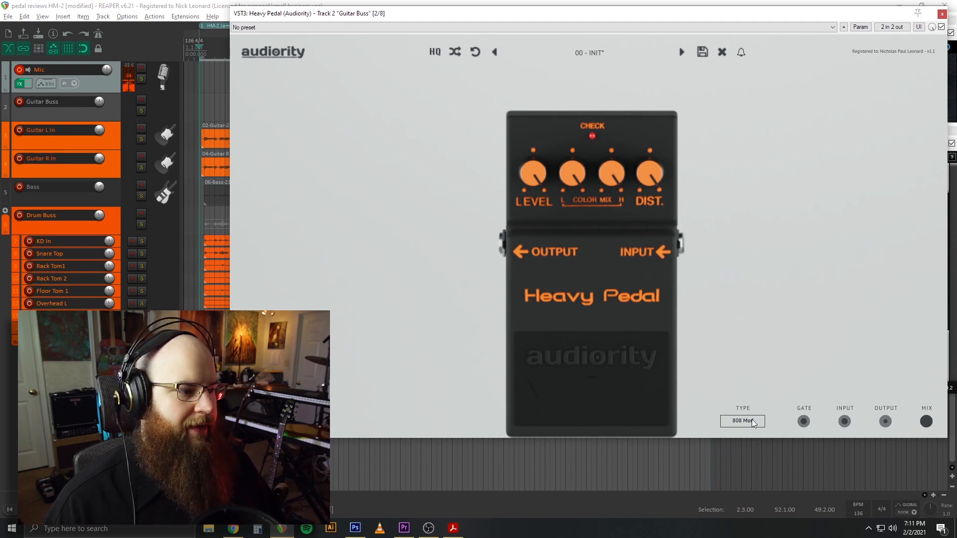
{"action": "left_click", "coordinate": [742, 420]}
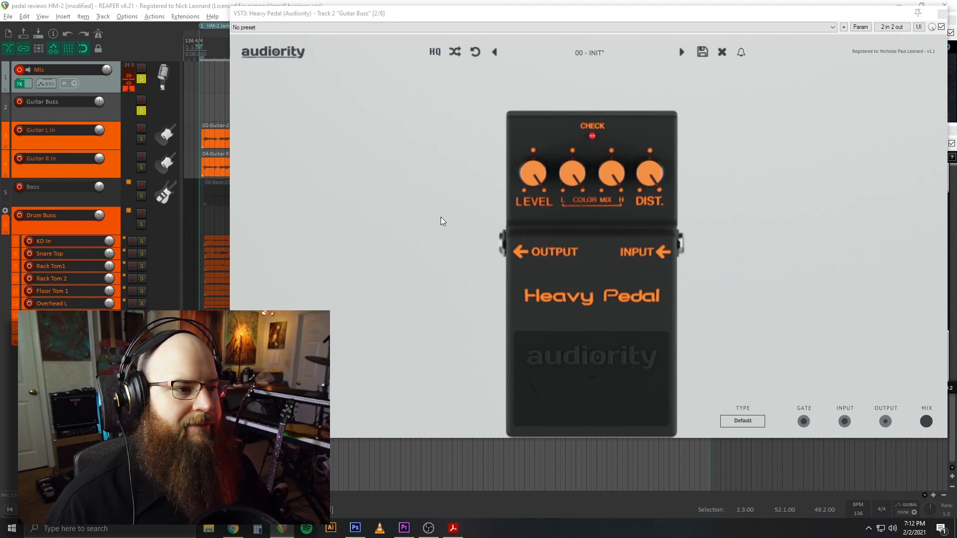
{"action": "mouse_move", "coordinate": [680, 186]}
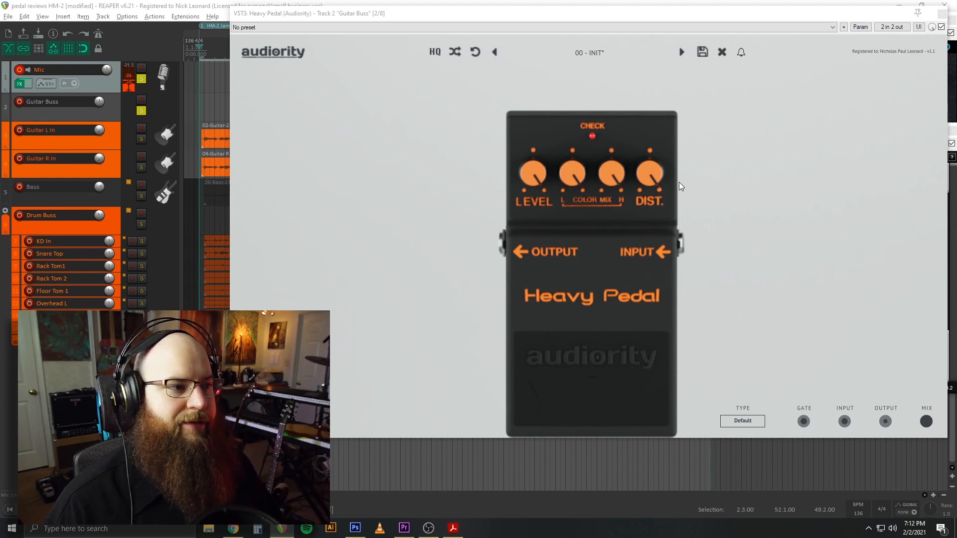
{"action": "mouse_move", "coordinate": [604, 204]}
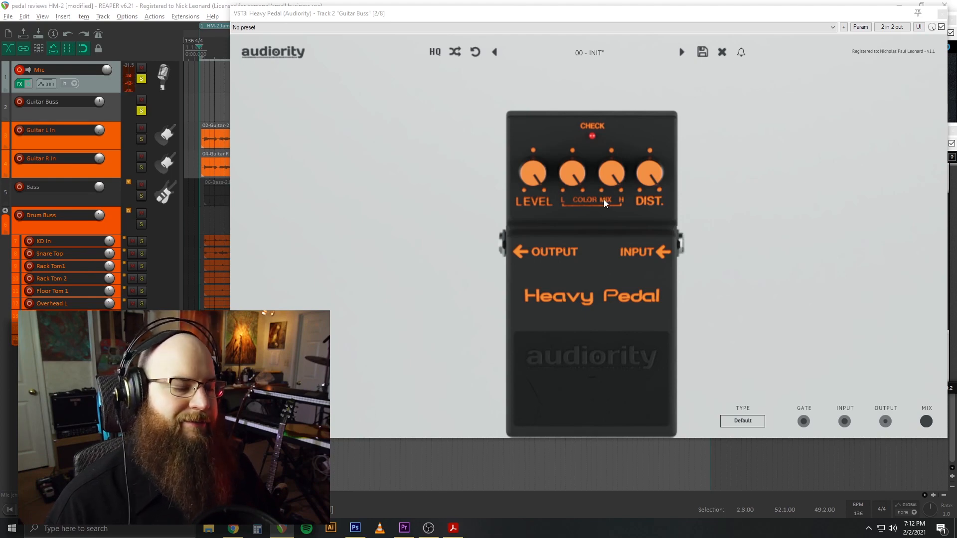
{"action": "mouse_move", "coordinate": [392, 186]}
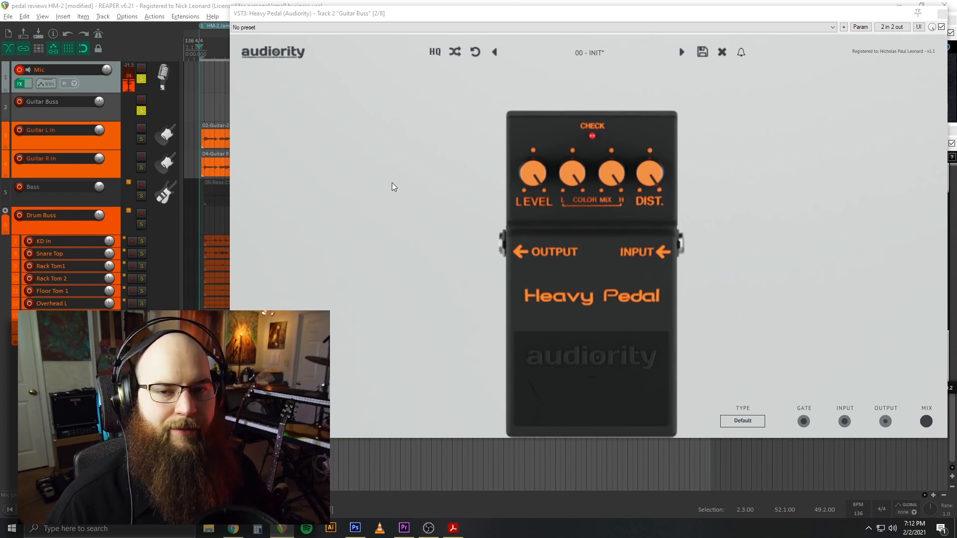
{"action": "mouse_move", "coordinate": [581, 281]}
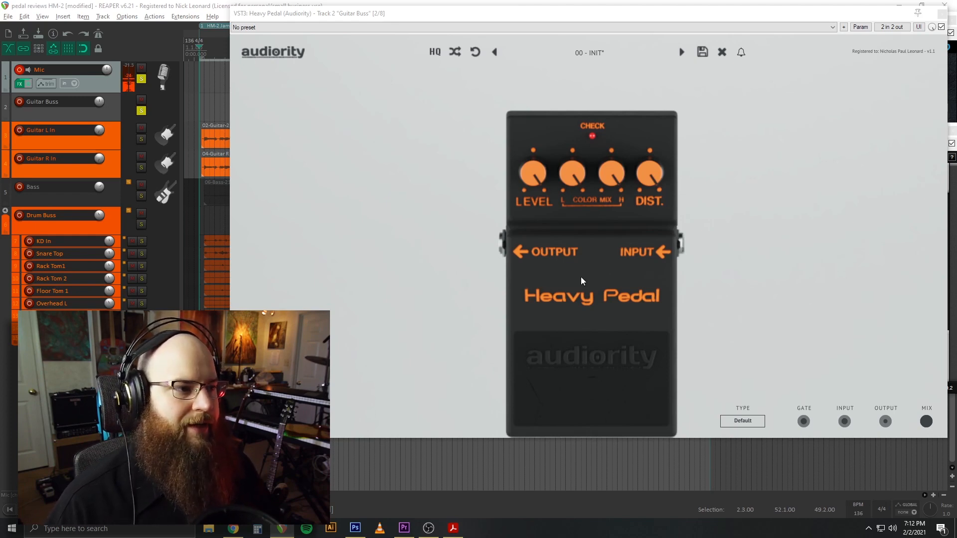
{"action": "mouse_move", "coordinate": [751, 228]}
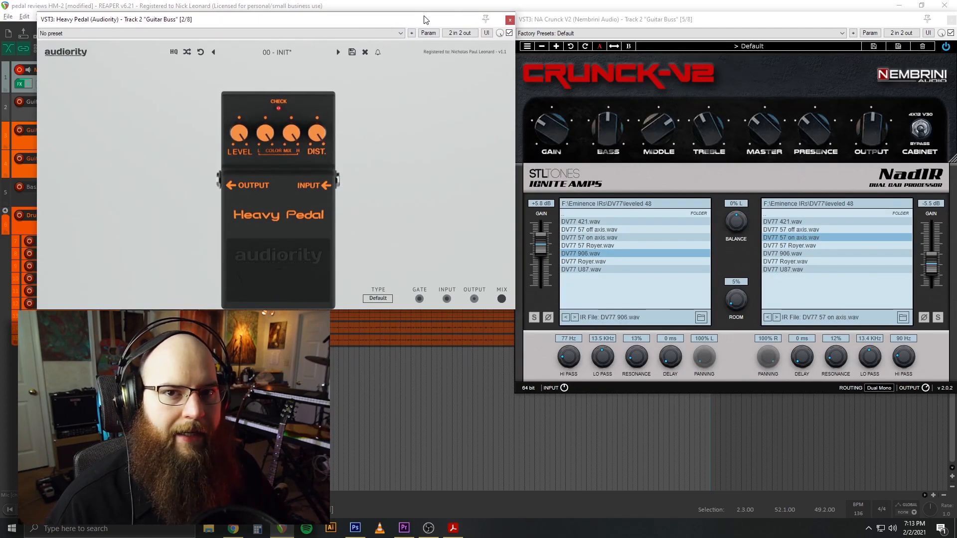
{"action": "mouse_move", "coordinate": [526, 136]}
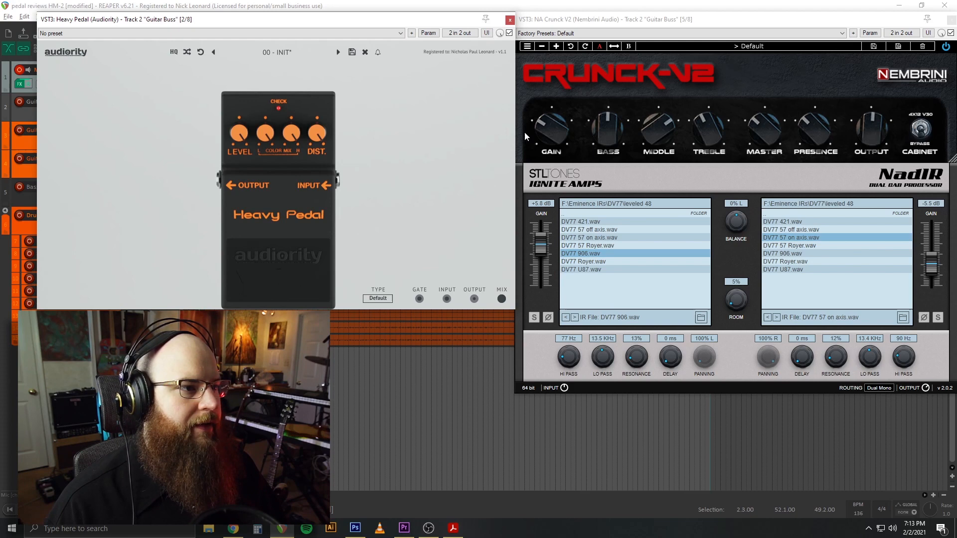
{"action": "mouse_move", "coordinate": [273, 265]}
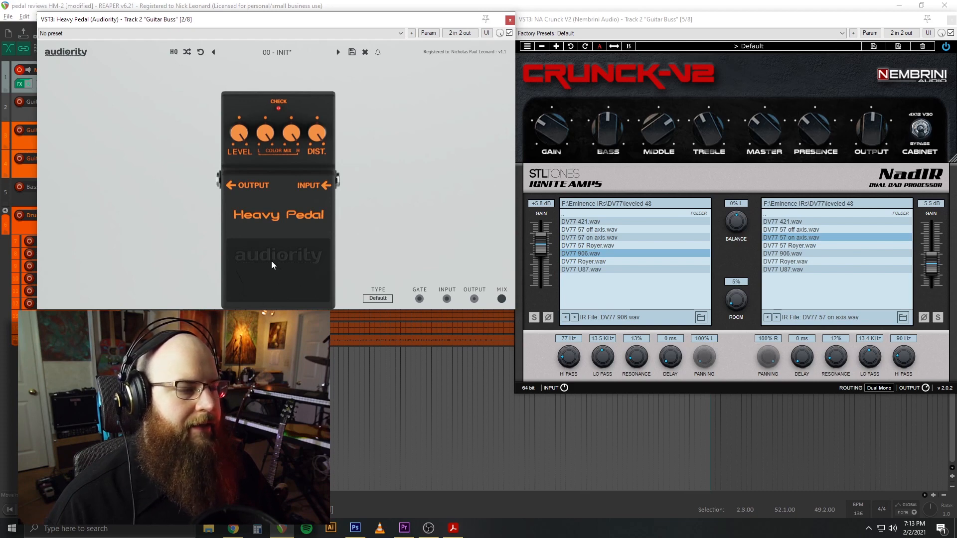
{"action": "mouse_move", "coordinate": [376, 180]}
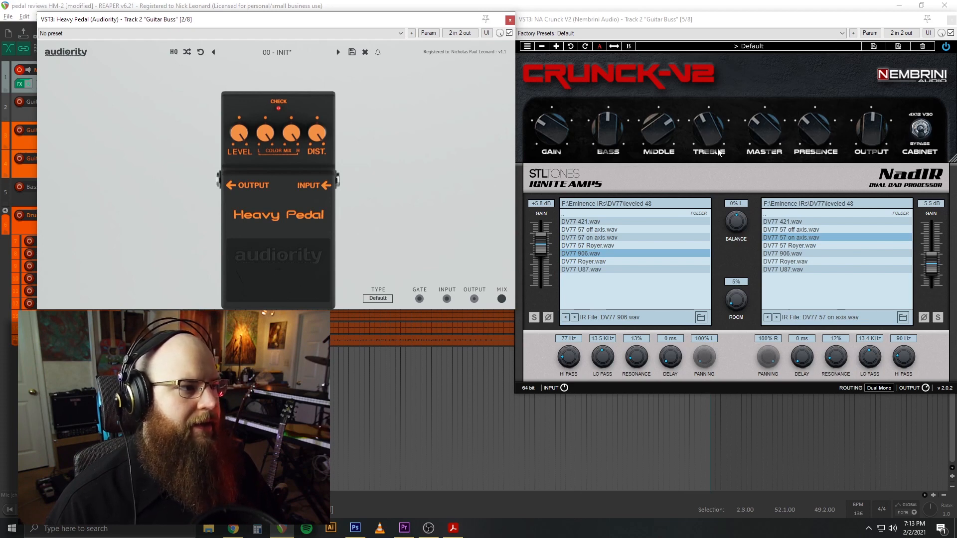
{"action": "mouse_move", "coordinate": [502, 162]}
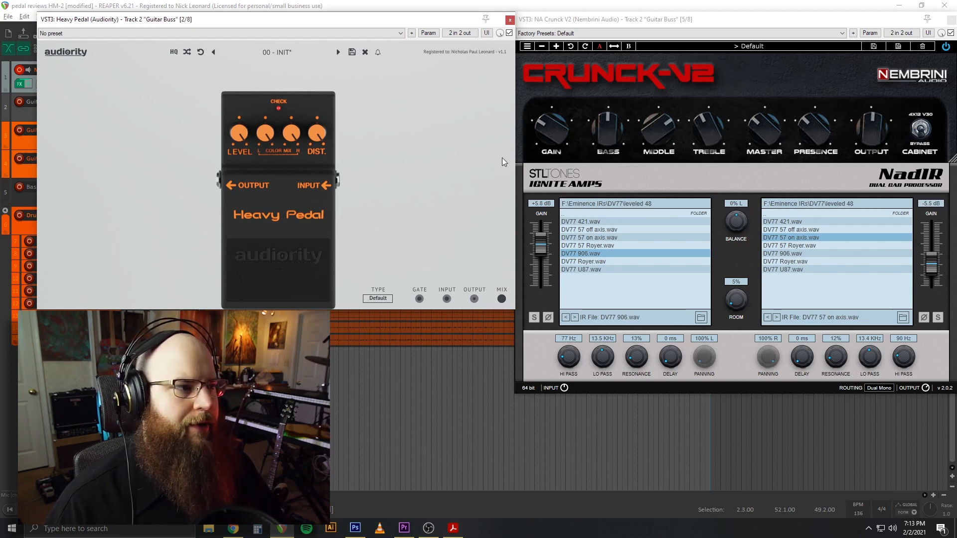
{"action": "mouse_move", "coordinate": [459, 167]}
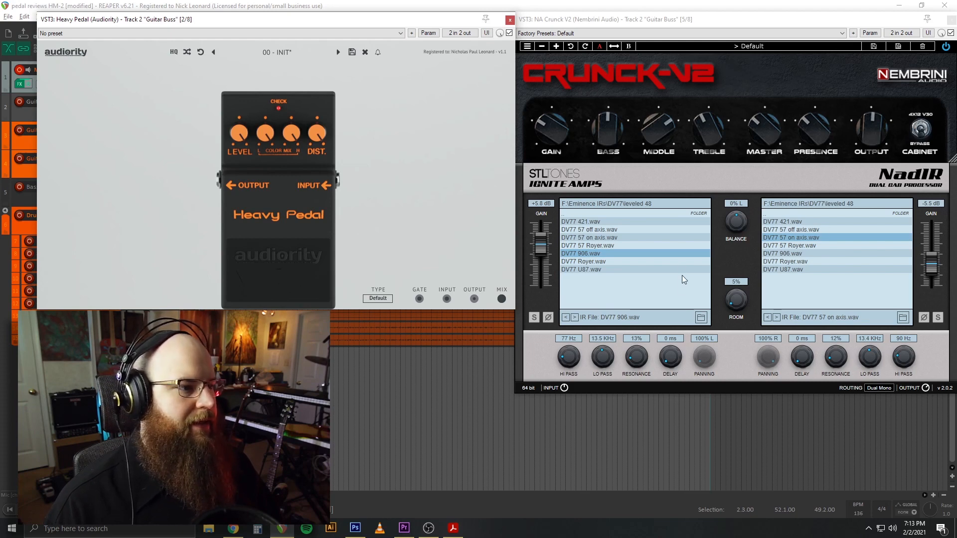
{"action": "mouse_move", "coordinate": [595, 250]}
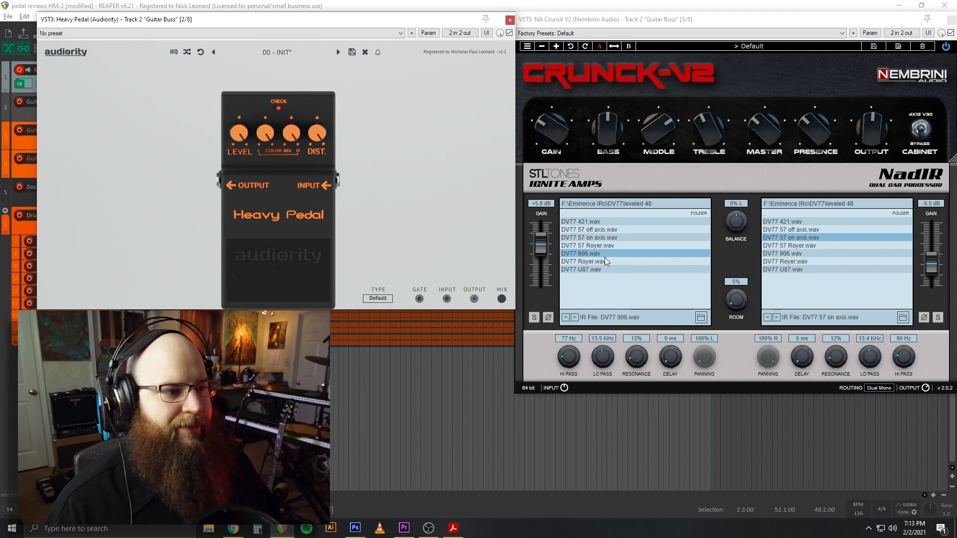
{"action": "mouse_move", "coordinate": [822, 224]}
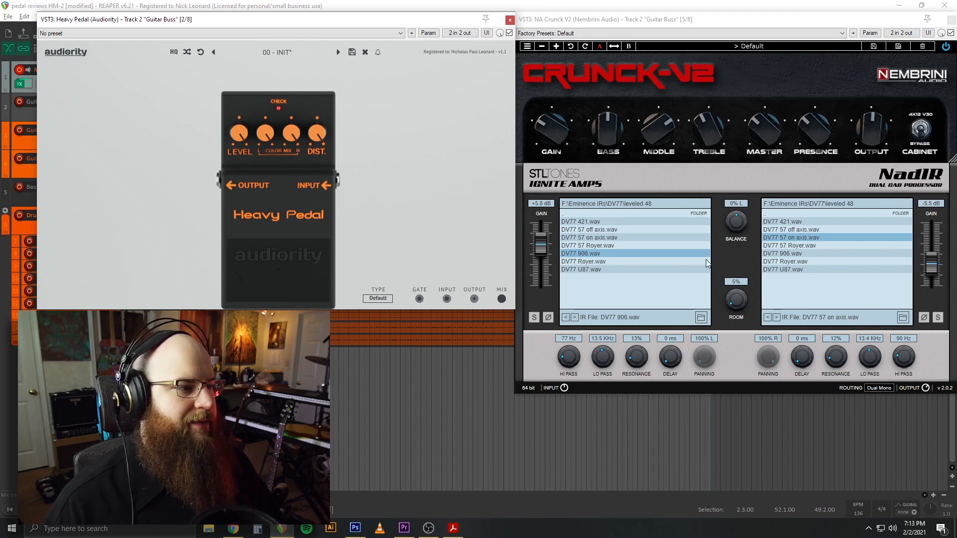
{"action": "mouse_move", "coordinate": [611, 342]}
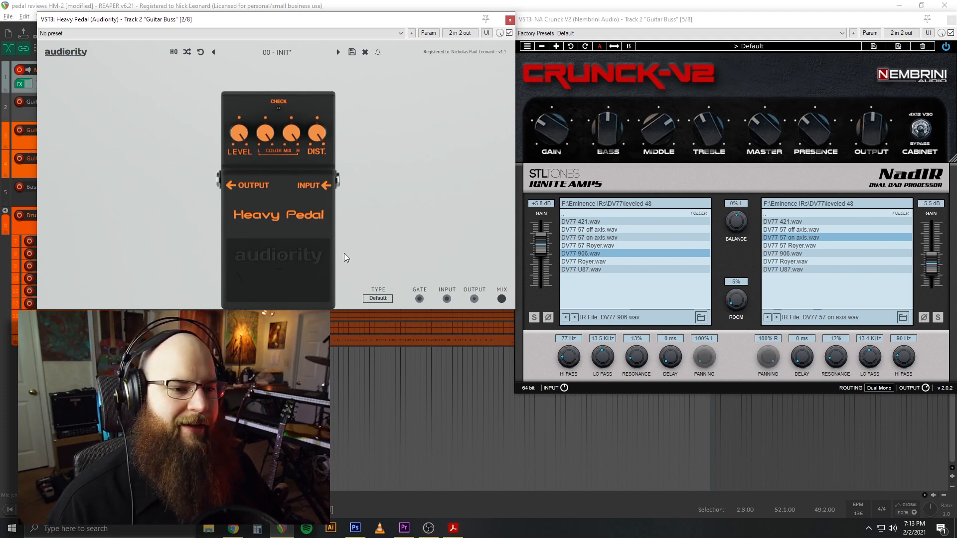
{"action": "mouse_move", "coordinate": [298, 301]}
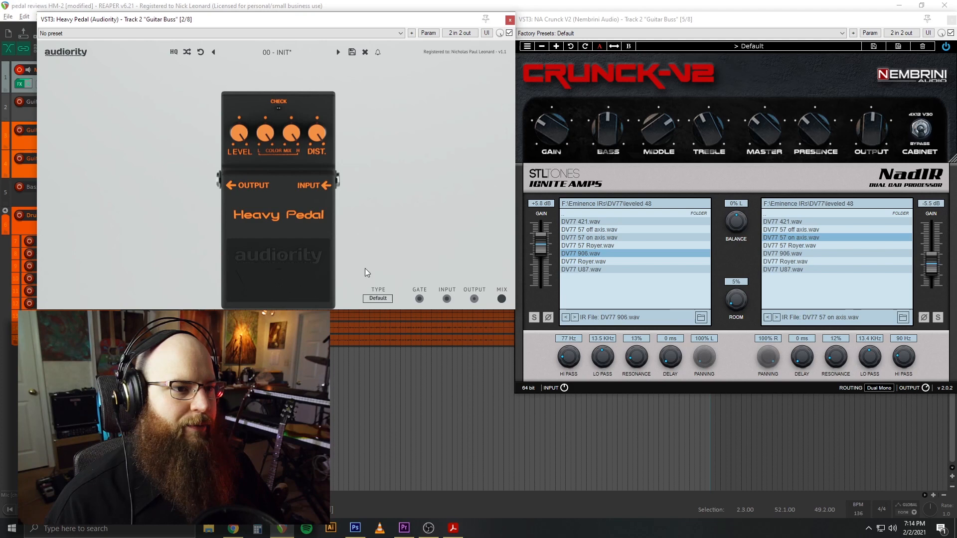
{"action": "mouse_move", "coordinate": [372, 272]}
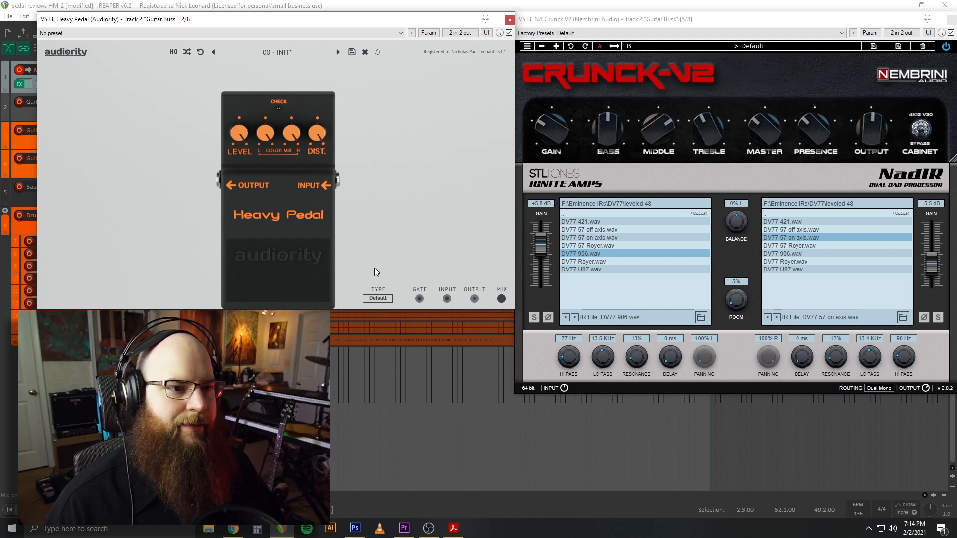
{"action": "mouse_move", "coordinate": [430, 216]}
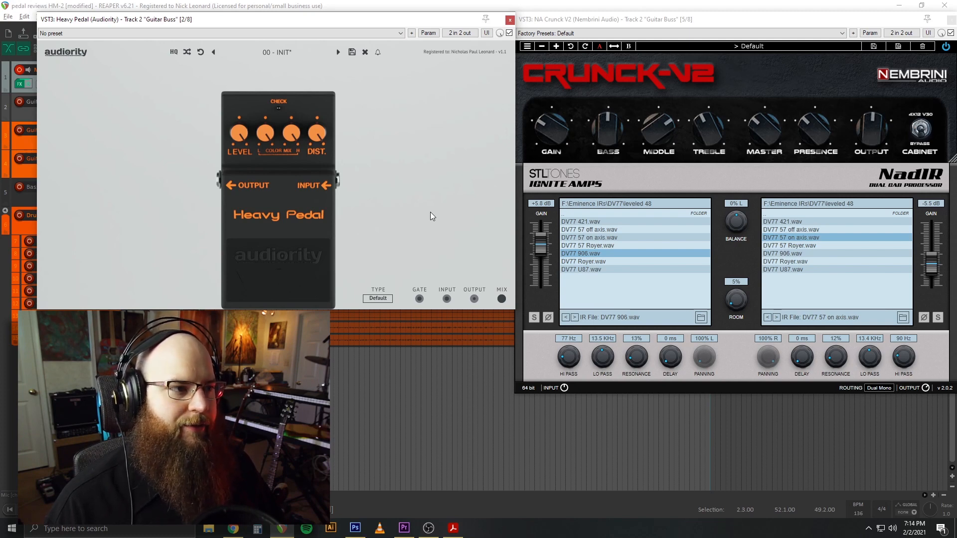
{"action": "mouse_move", "coordinate": [341, 242]}
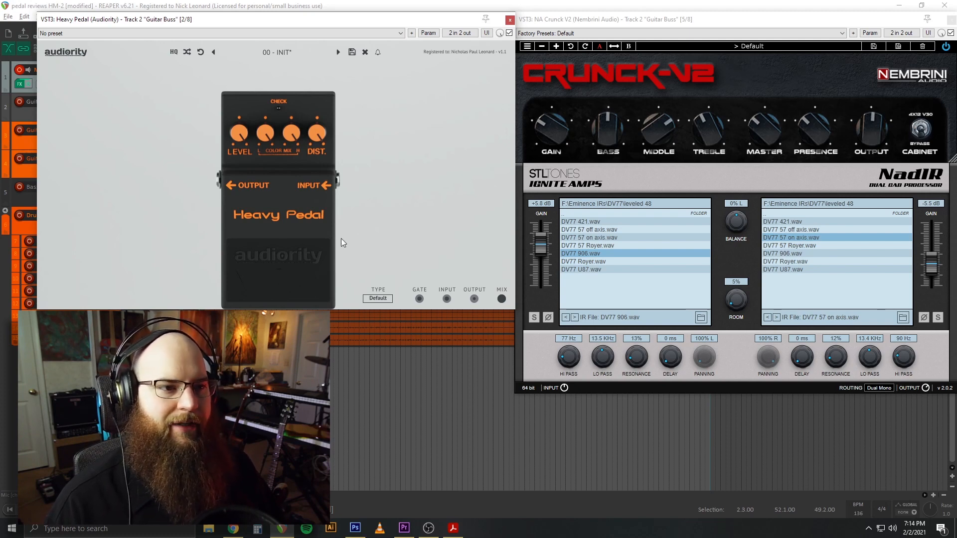
{"action": "mouse_move", "coordinate": [298, 270]}
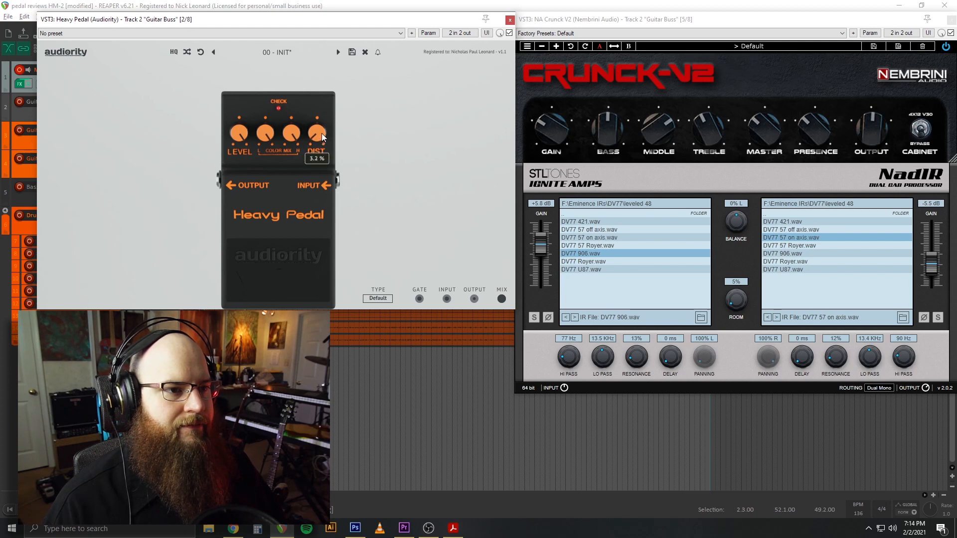
- Turn the Heavy Pedal distortion up through 12%, 20%, 30%, 48% to its maximum (~99%)
{"action": "left_click_drag", "start_coordinate": [316, 136], "coordinate": [320, 126]}
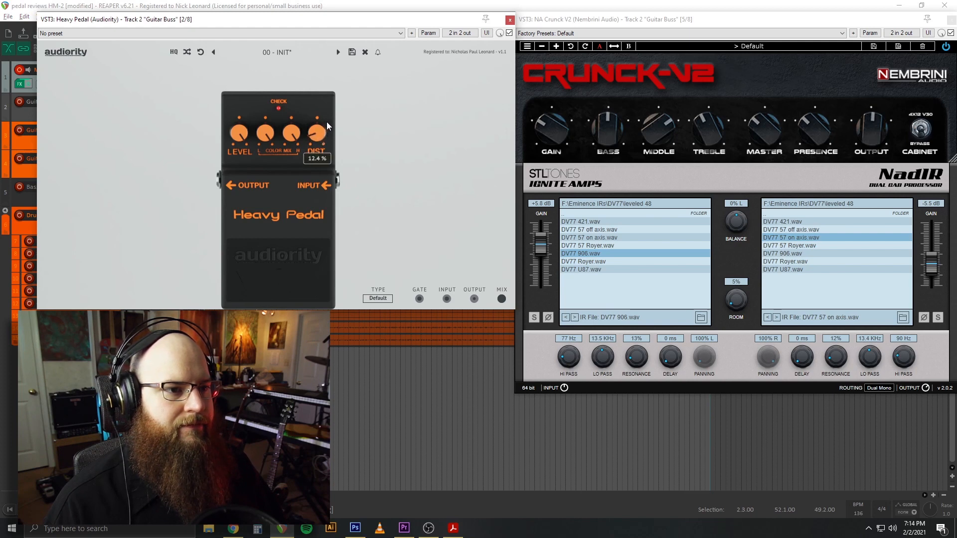
{"action": "left_click_drag", "start_coordinate": [316, 132], "coordinate": [316, 116]}
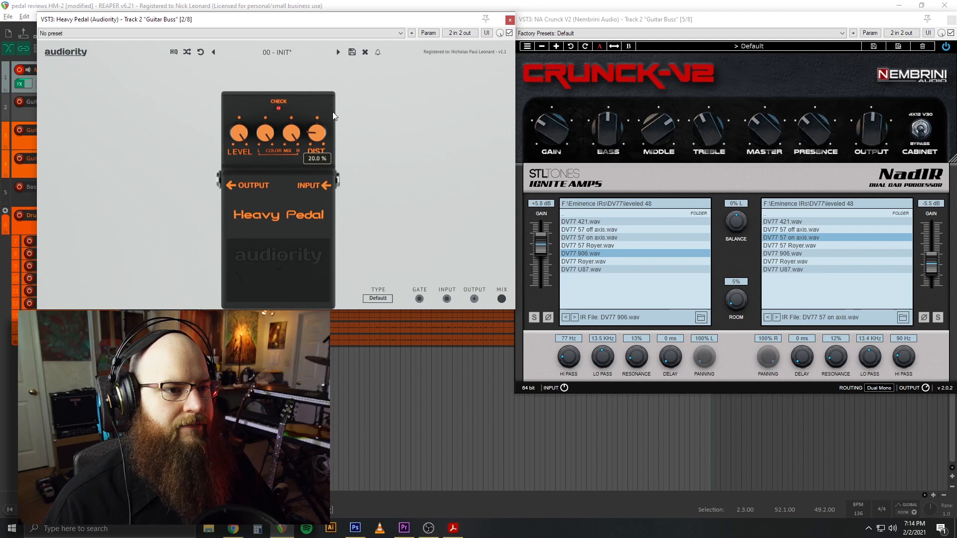
{"action": "left_click_drag", "start_coordinate": [316, 133], "coordinate": [316, 115]}
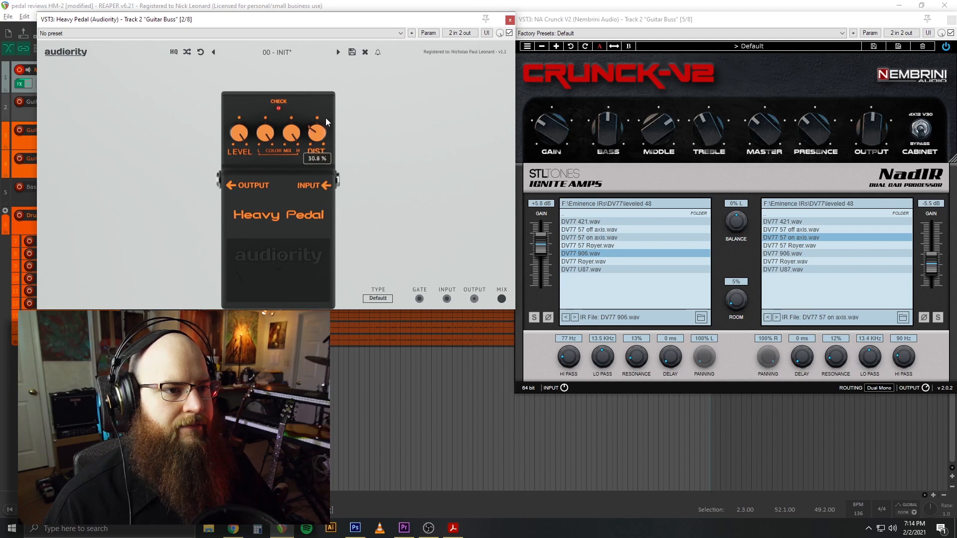
{"action": "left_click_drag", "start_coordinate": [317, 130], "coordinate": [317, 100]}
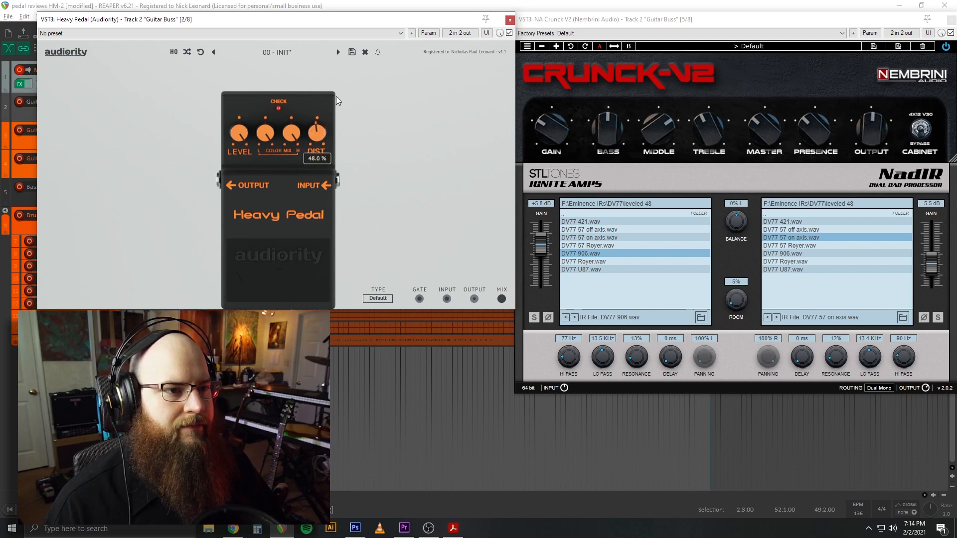
{"action": "left_click_drag", "start_coordinate": [316, 131], "coordinate": [317, 125]}
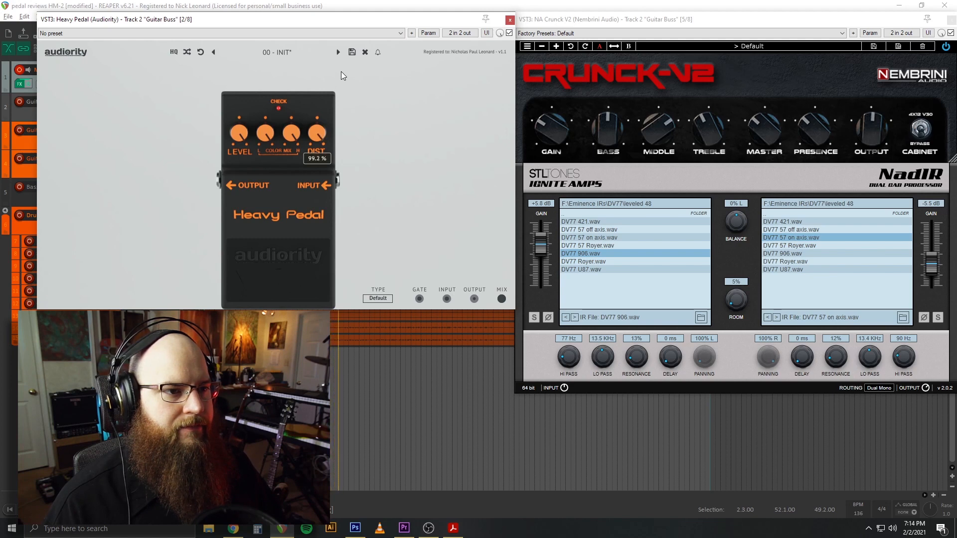
{"action": "left_click_drag", "start_coordinate": [316, 133], "coordinate": [299, 161]}
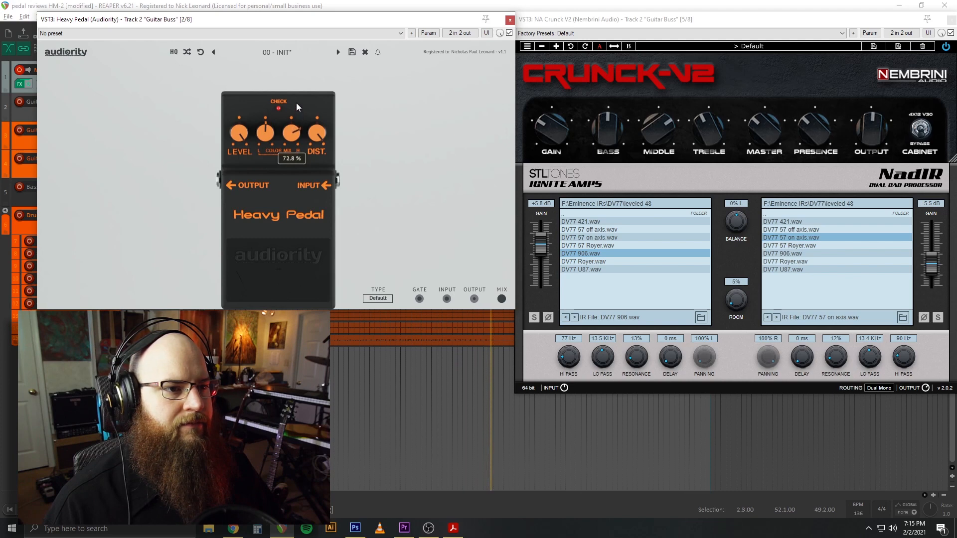
{"action": "mouse_move", "coordinate": [398, 170]}
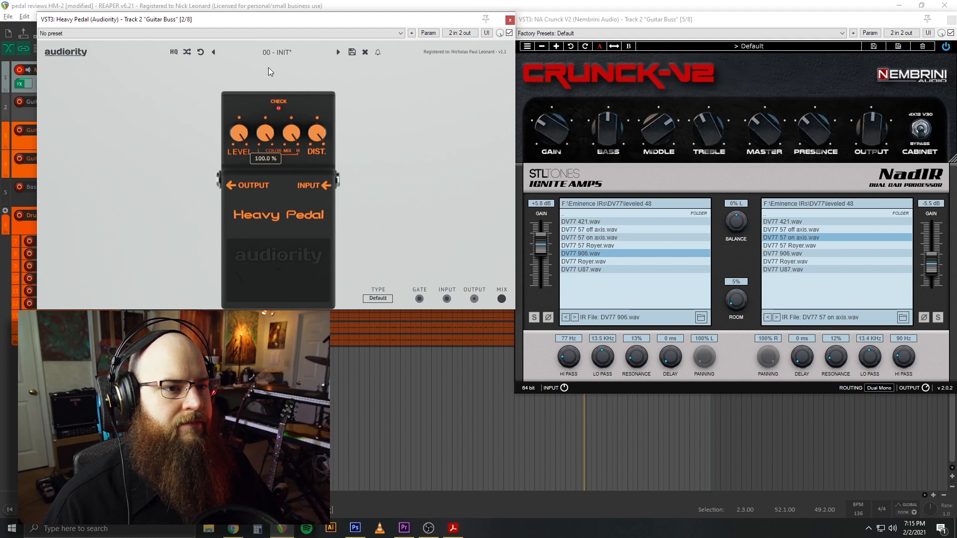
- Raise the COLOR MIX knob fully, then settle it near 73.6%
{"action": "left_click_drag", "start_coordinate": [265, 133], "coordinate": [265, 136]}
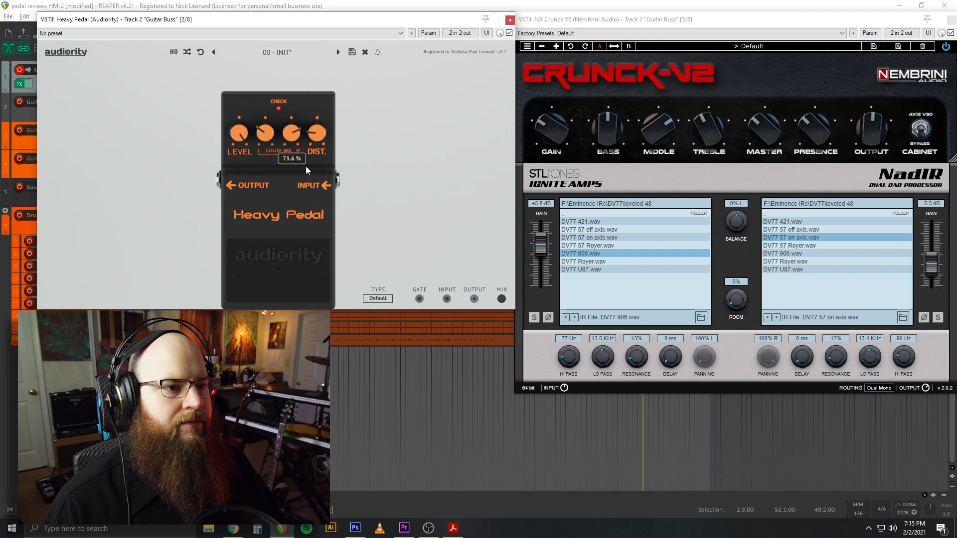
{"action": "mouse_move", "coordinate": [375, 158]}
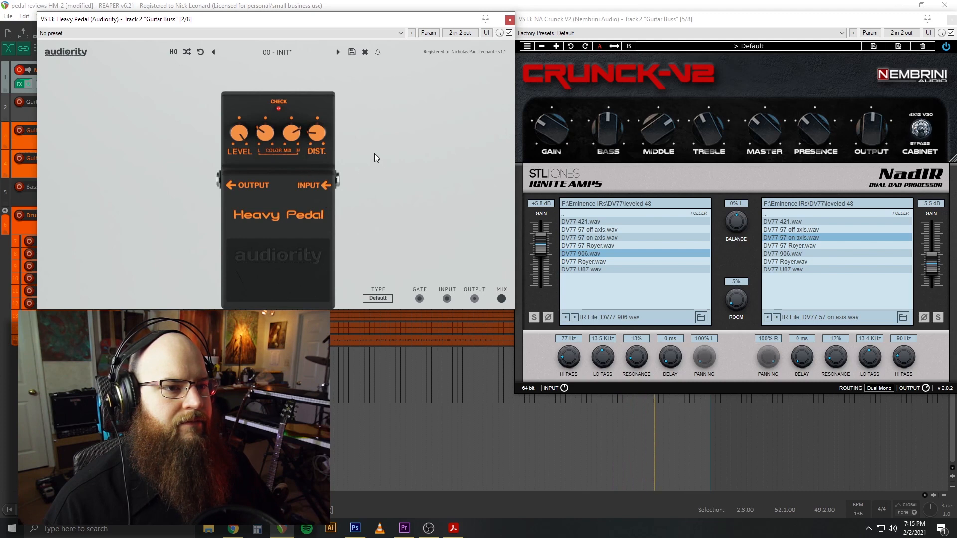
{"action": "mouse_move", "coordinate": [348, 299]}
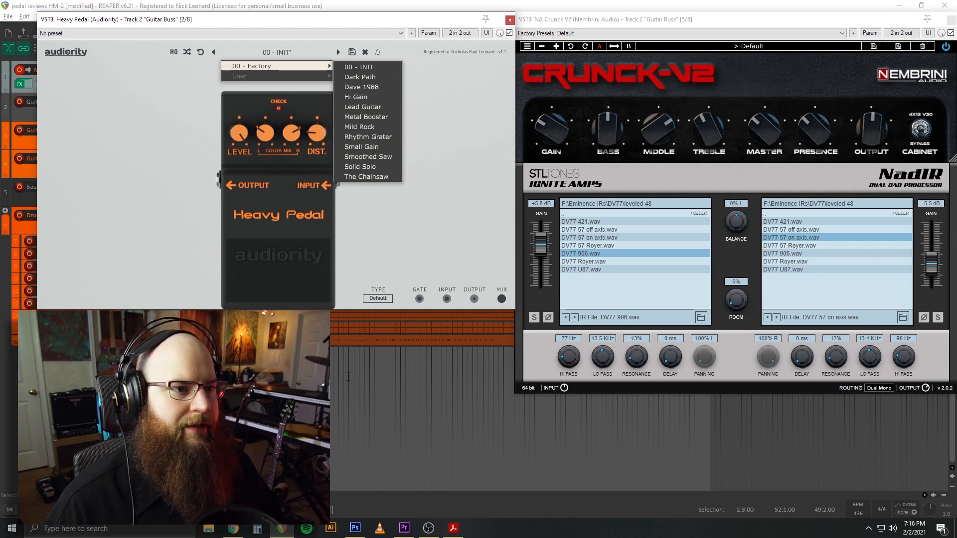
- Load the Dark Path factory preset and step through the next few factory presets
{"action": "left_click", "coordinate": [343, 77]}
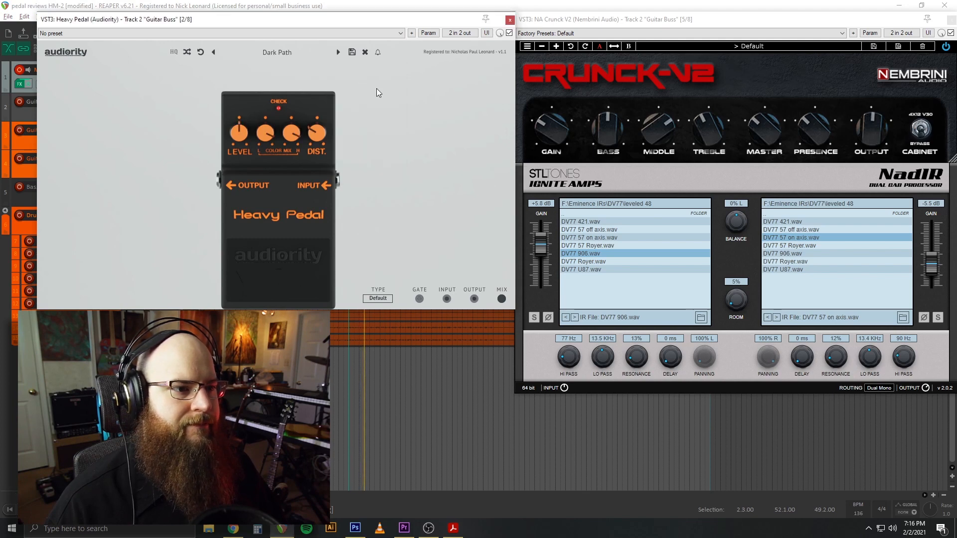
{"action": "mouse_move", "coordinate": [350, 72]}
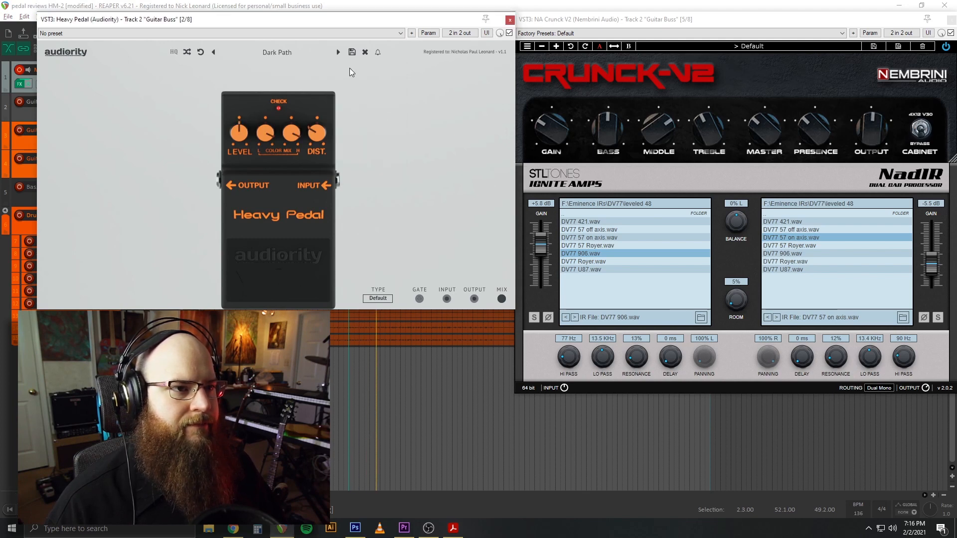
{"action": "left_click", "coordinate": [337, 51]}
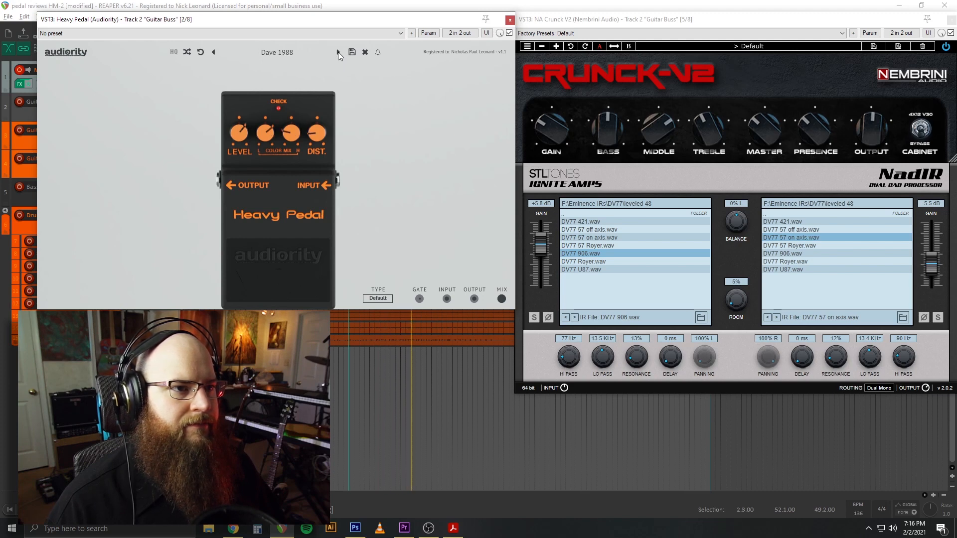
{"action": "left_click", "coordinate": [212, 51]}
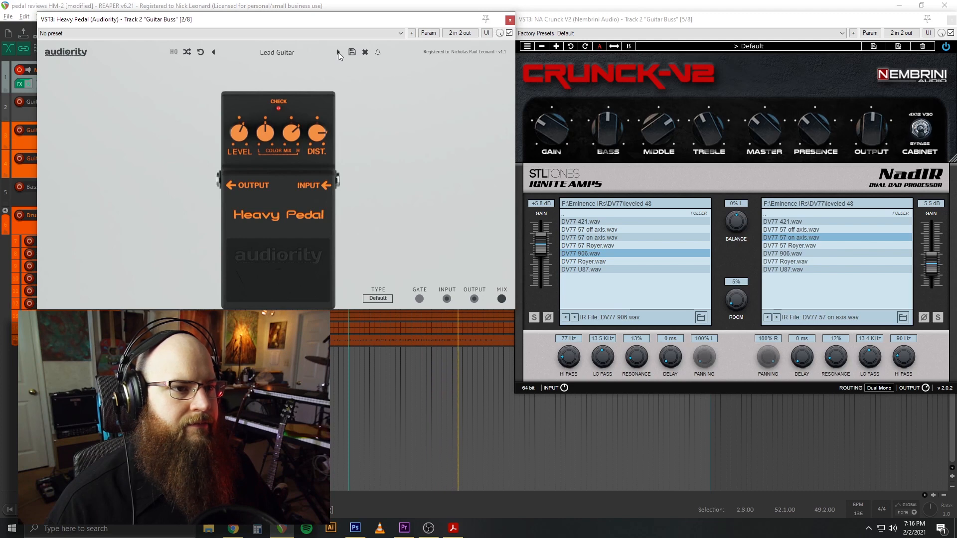
{"action": "left_click", "coordinate": [213, 52]}
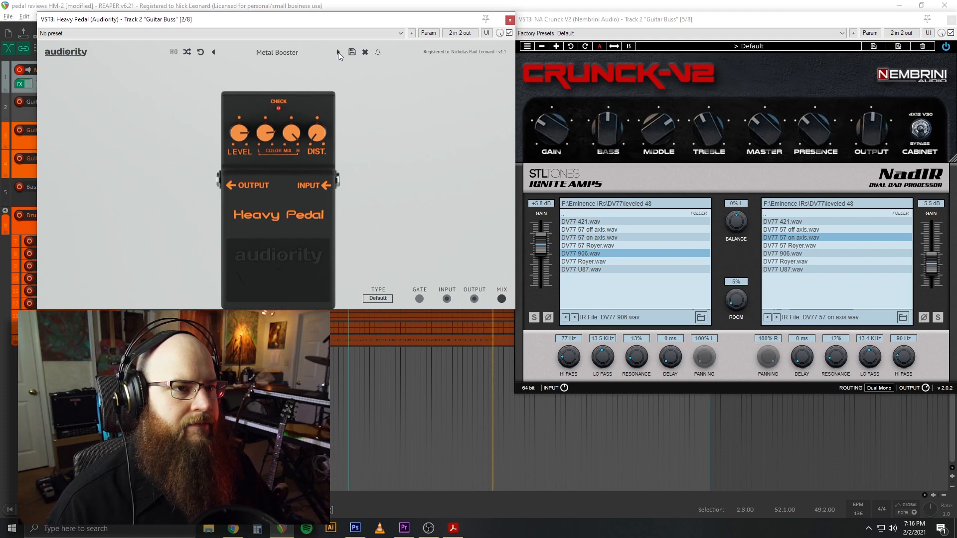
- Keep stepping through the factory presets until The Chainsaw is loaded
{"action": "left_click", "coordinate": [213, 52]}
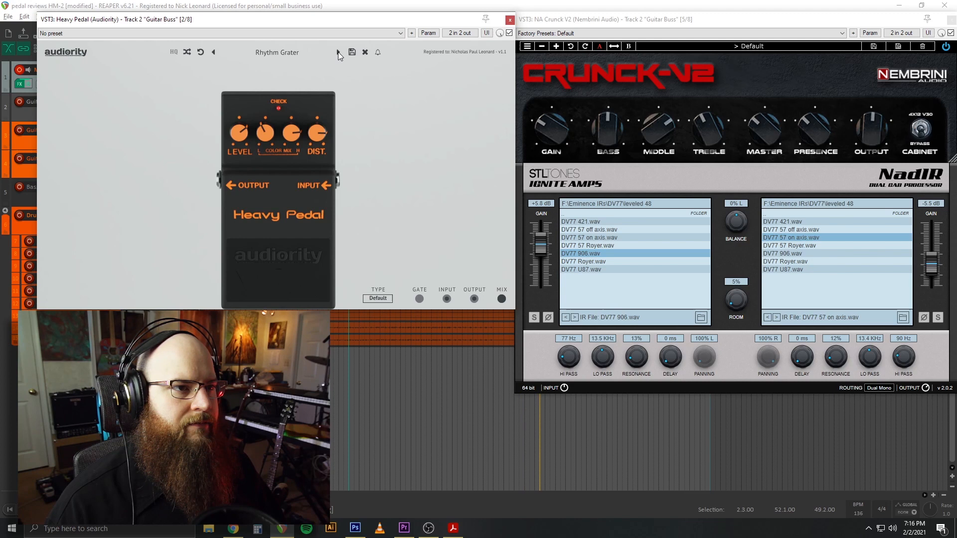
{"action": "left_click", "coordinate": [212, 52]}
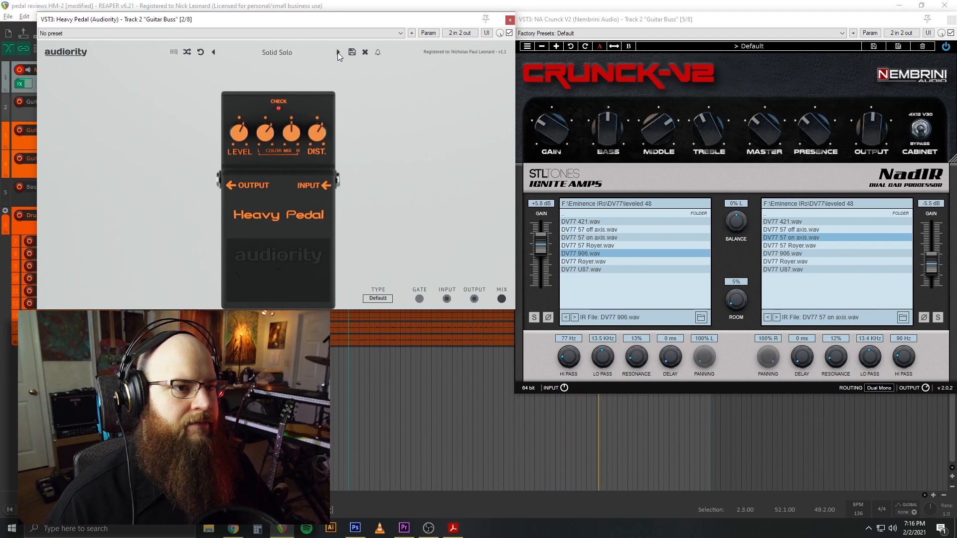
{"action": "left_click", "coordinate": [336, 52]}
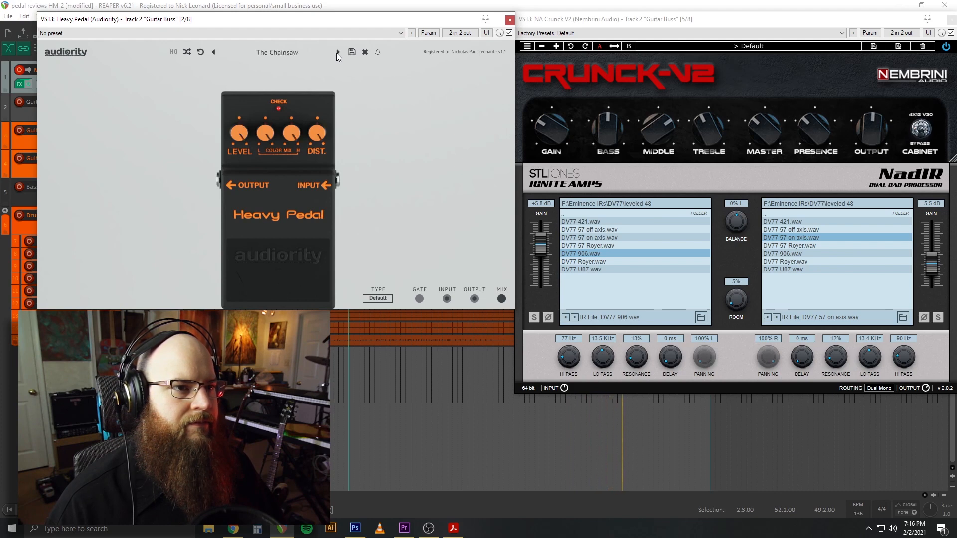
{"action": "left_click", "coordinate": [212, 52]}
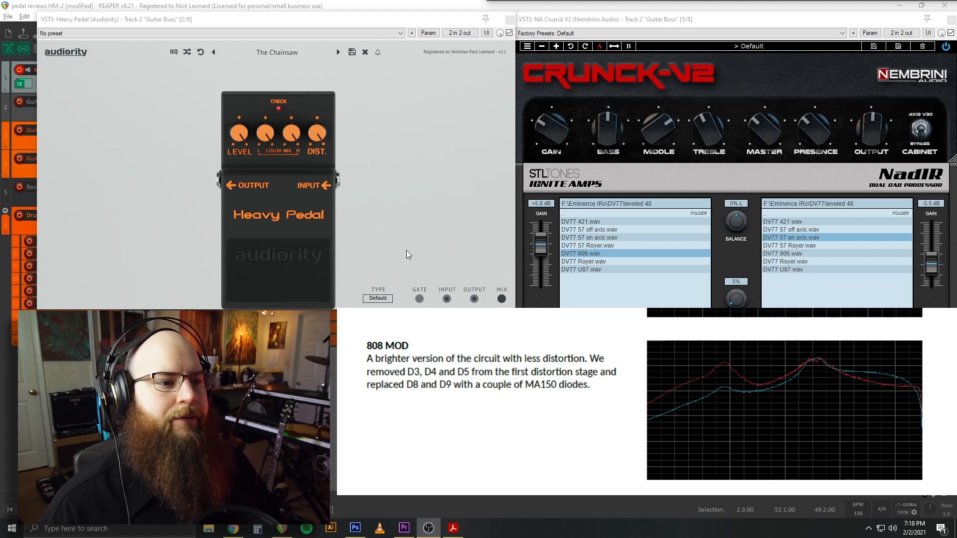
{"action": "mouse_move", "coordinate": [448, 195]}
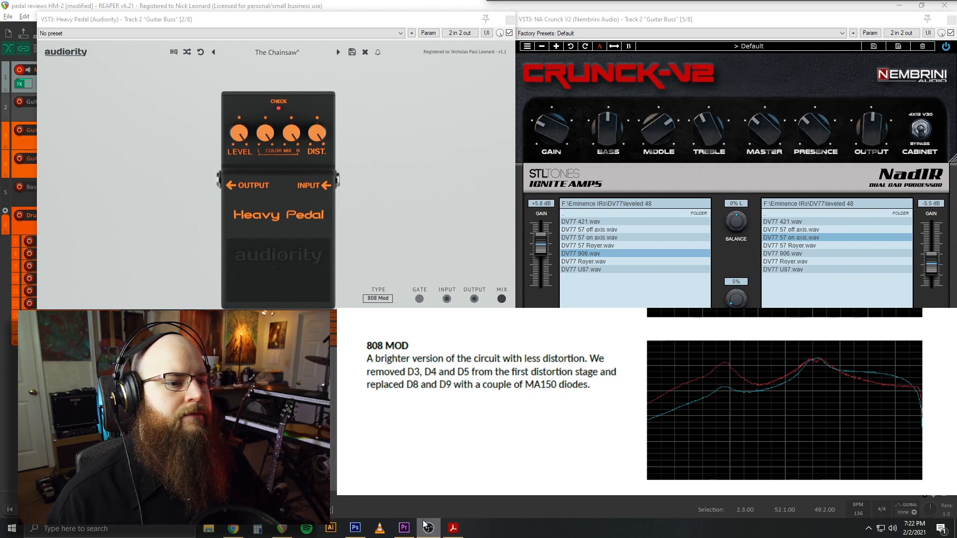
{"action": "mouse_move", "coordinate": [440, 515]}
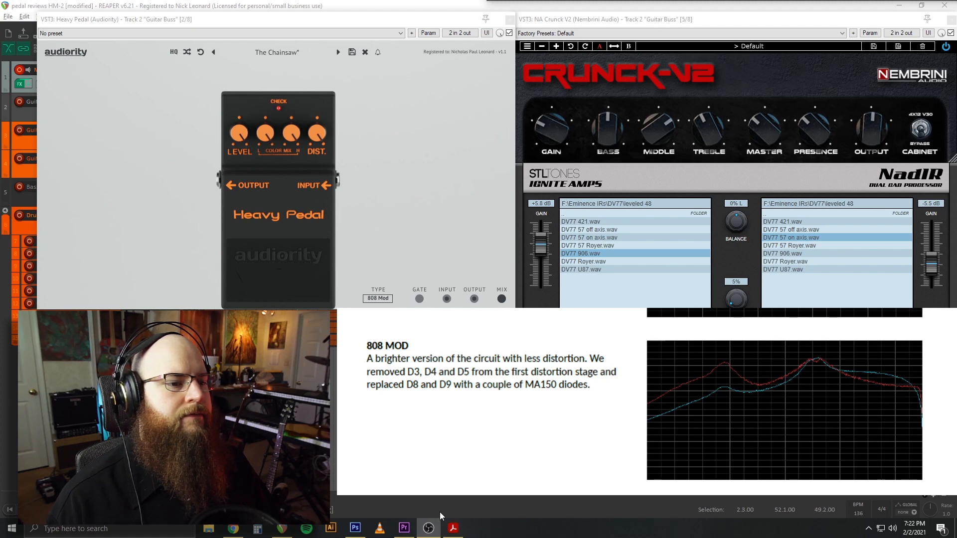
{"action": "mouse_move", "coordinate": [393, 506]}
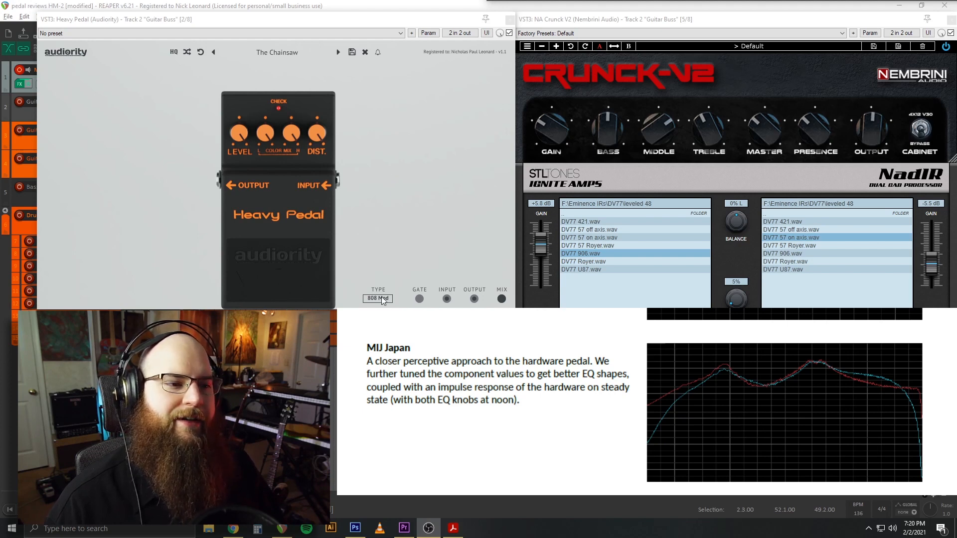
- Switch the Heavy Pedal circuit to MIJ Japan, then to SWEDE!
{"action": "left_click", "coordinate": [377, 298]}
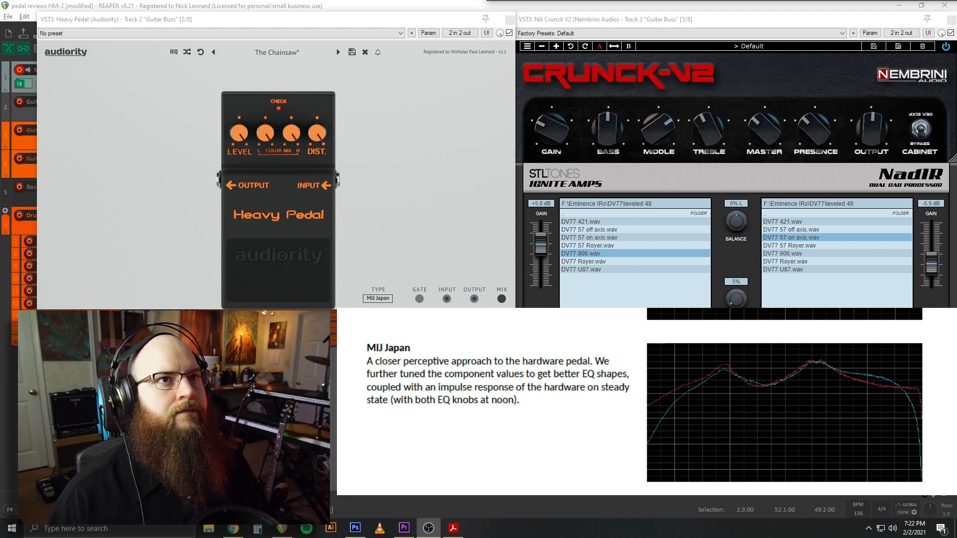
{"action": "left_click", "coordinate": [377, 298]}
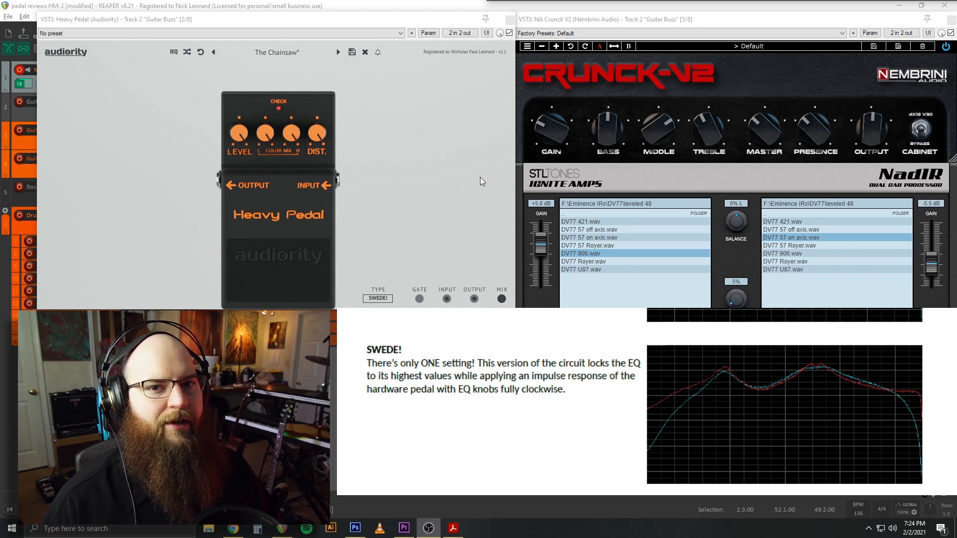
{"action": "mouse_move", "coordinate": [466, 182]}
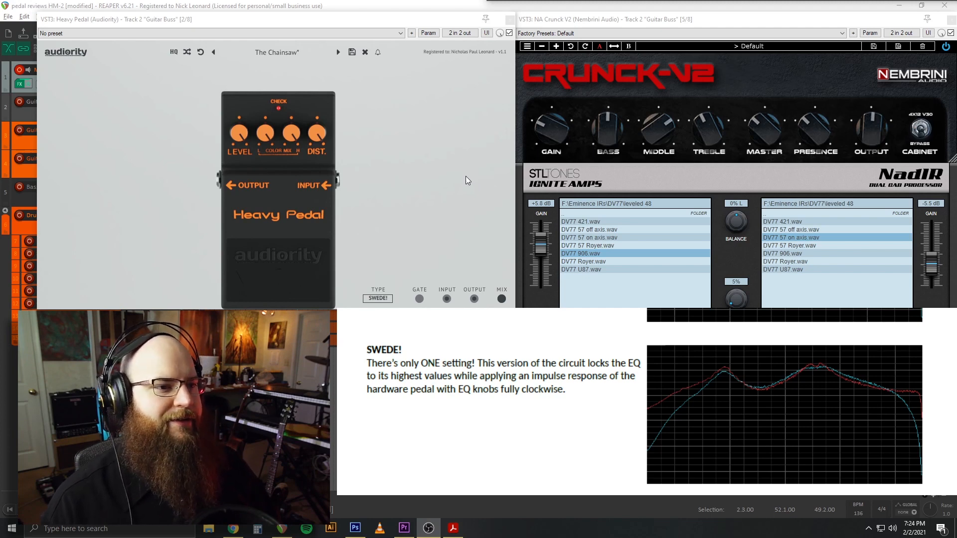
{"action": "mouse_move", "coordinate": [461, 181]}
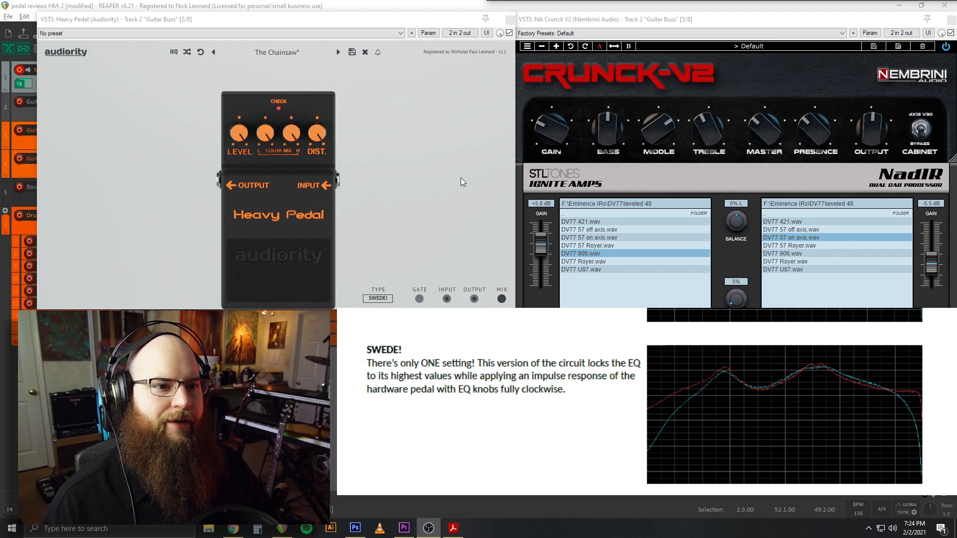
{"action": "mouse_move", "coordinate": [357, 192]}
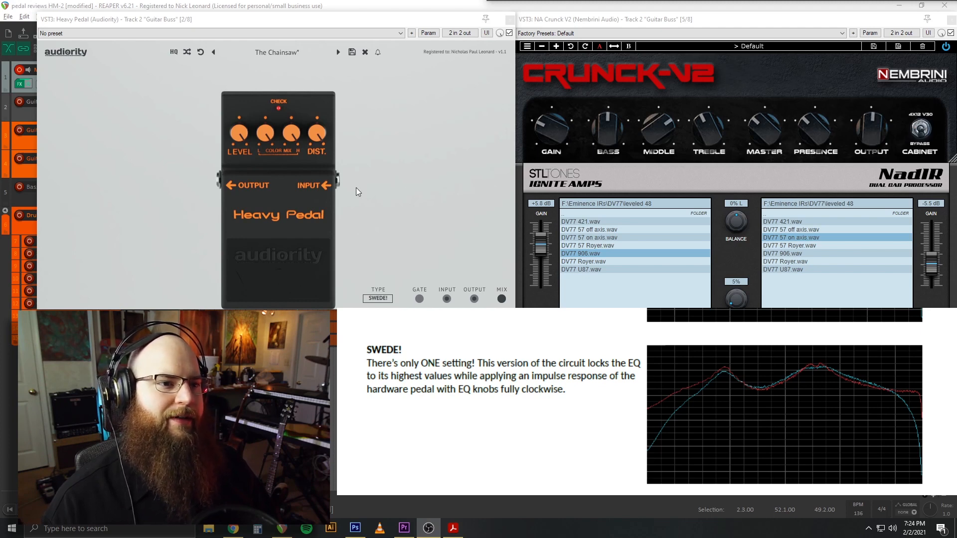
{"action": "mouse_move", "coordinate": [396, 219]}
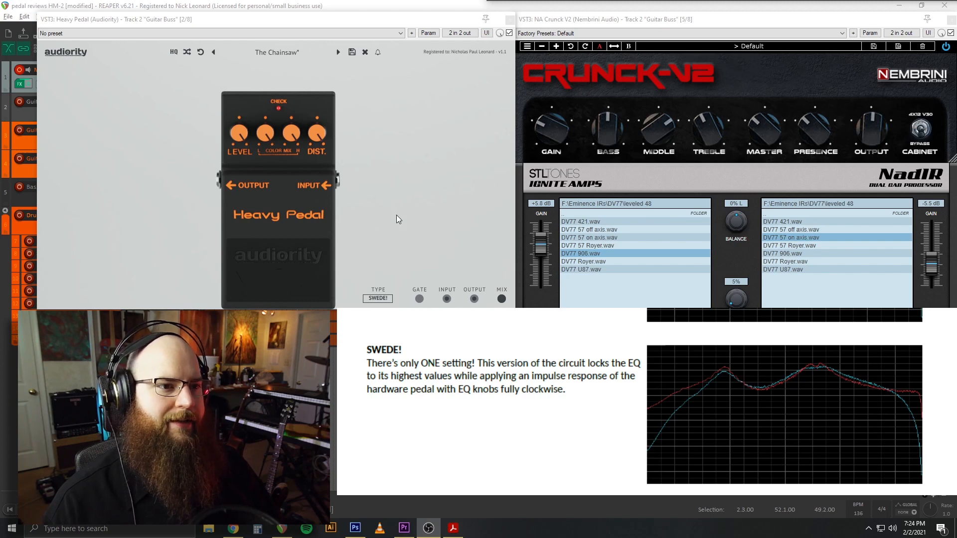
{"action": "mouse_move", "coordinate": [407, 230]}
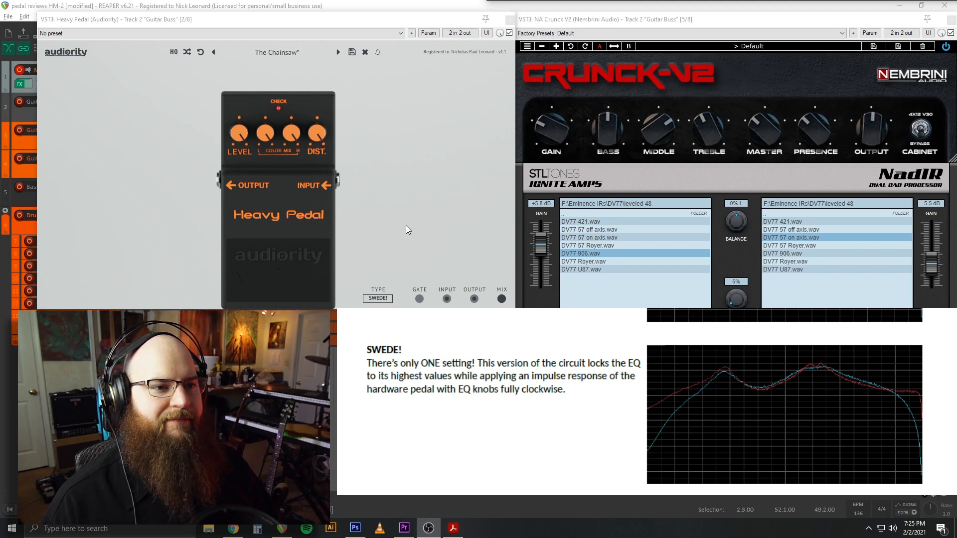
{"action": "mouse_move", "coordinate": [397, 243]}
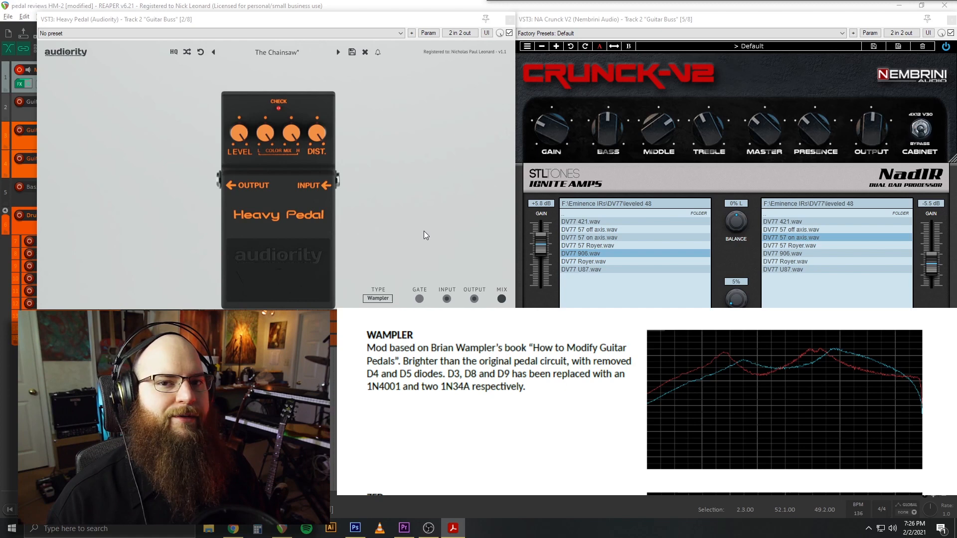
{"action": "mouse_move", "coordinate": [332, 164]}
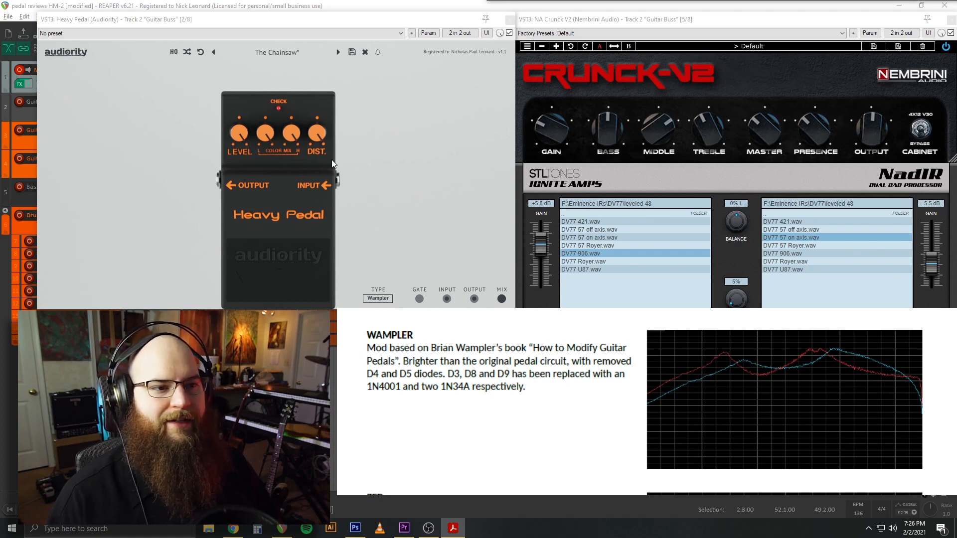
{"action": "mouse_move", "coordinate": [192, 182]}
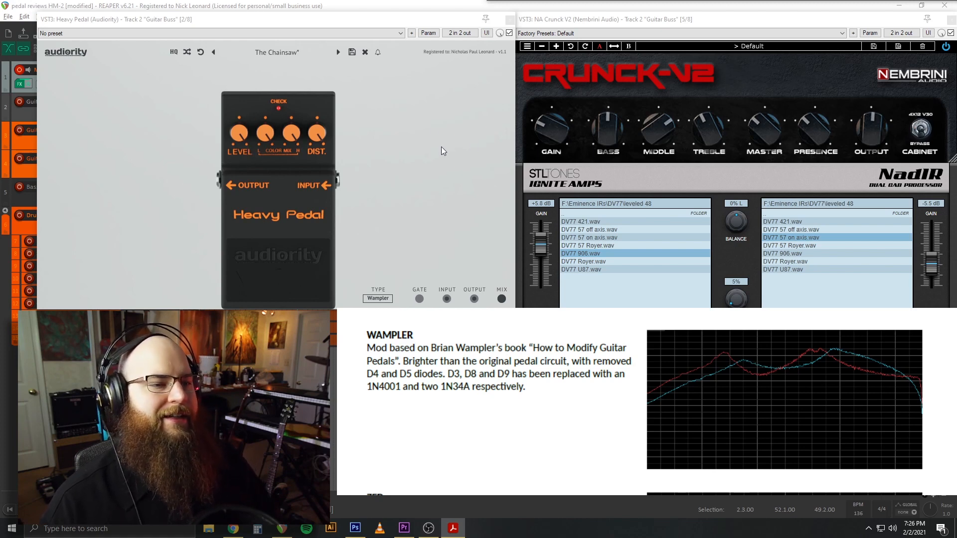
{"action": "mouse_move", "coordinate": [359, 67]}
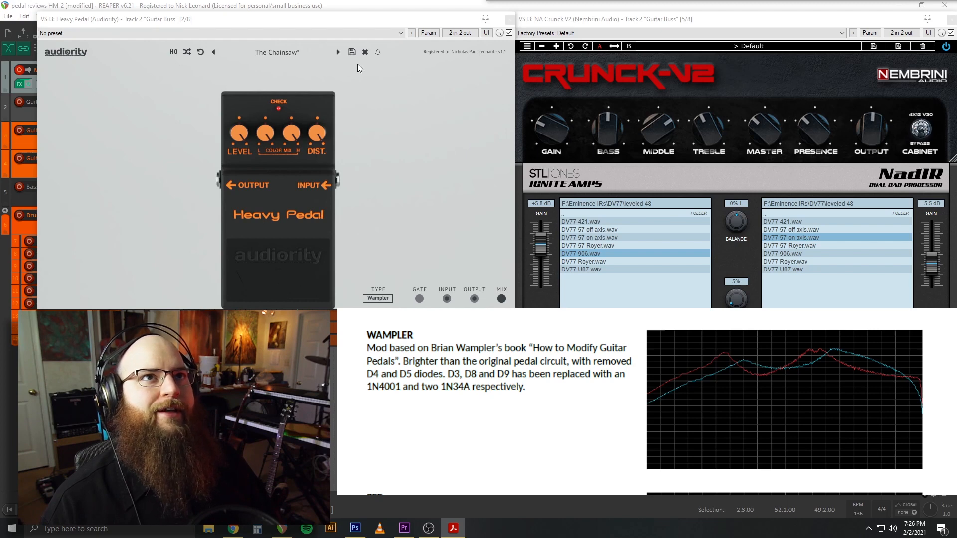
{"action": "mouse_move", "coordinate": [382, 160]}
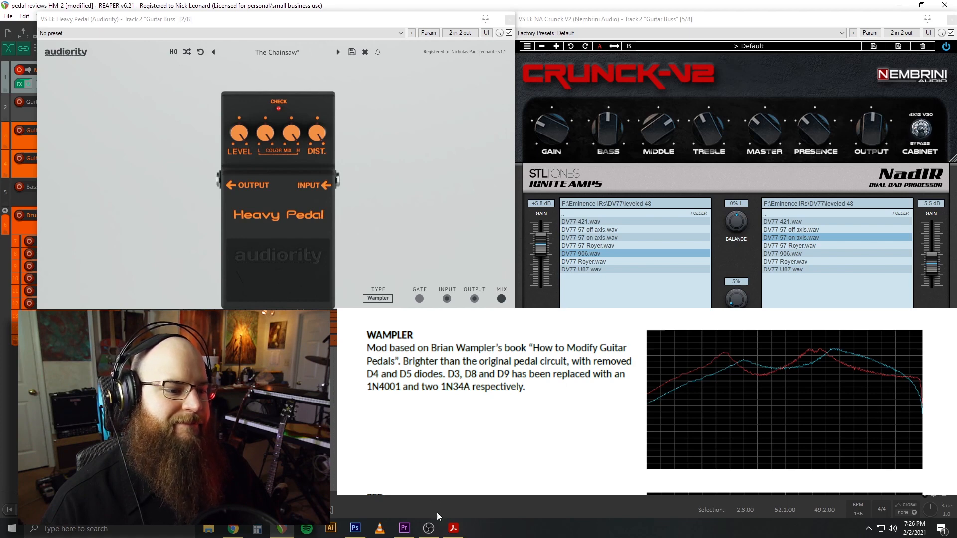
{"action": "mouse_move", "coordinate": [429, 528]}
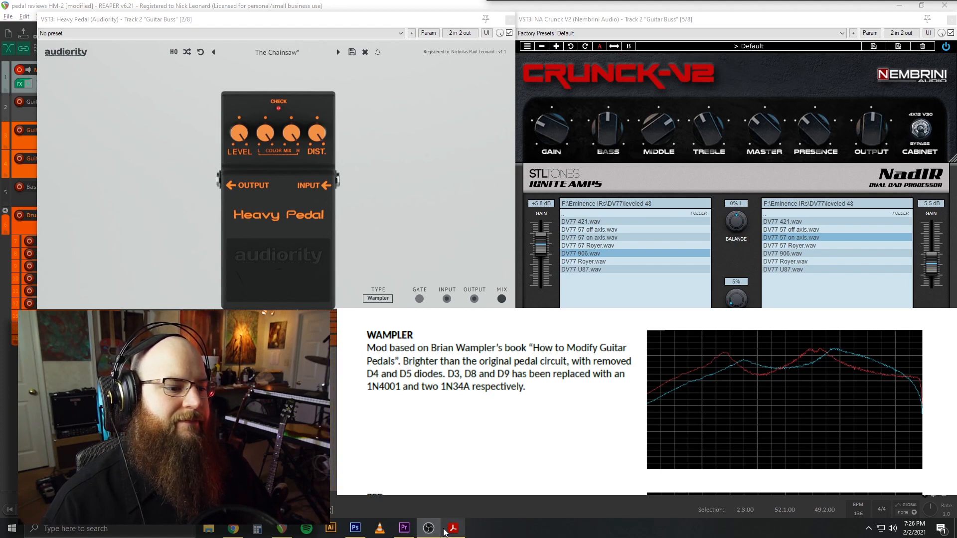
{"action": "mouse_move", "coordinate": [452, 529]}
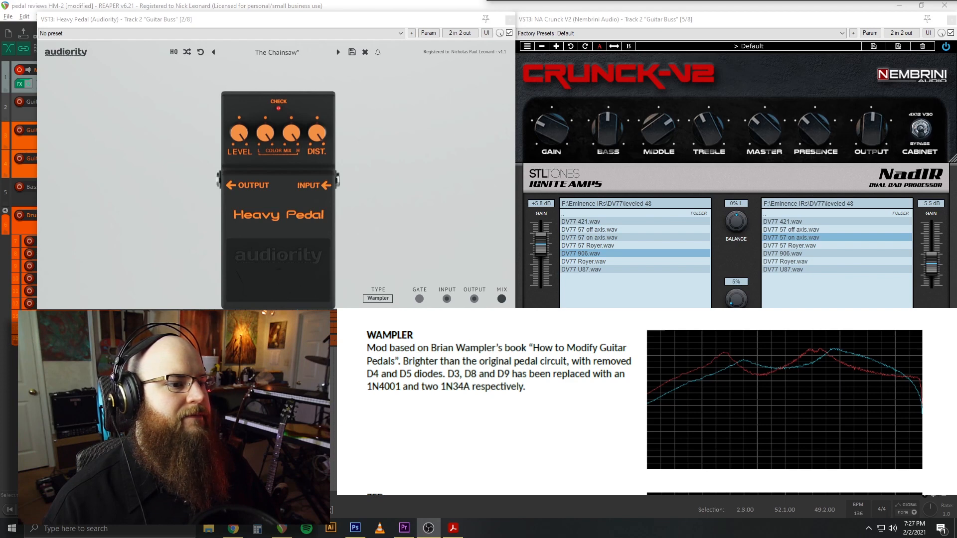
- Reopen the circuit mod type list after auditioning Wampler with the Crunck-V2 amp
{"action": "left_click", "coordinate": [376, 298]}
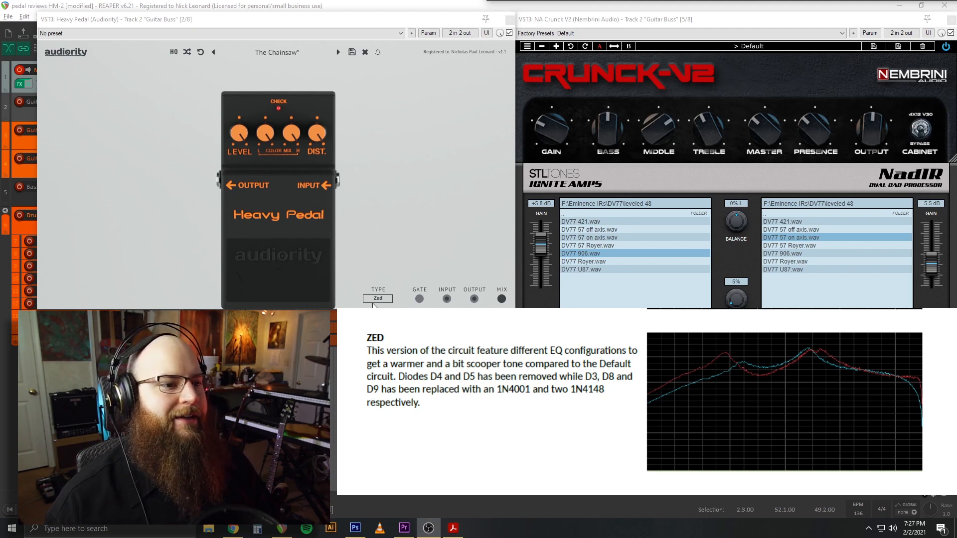
{"action": "mouse_move", "coordinate": [420, 276]}
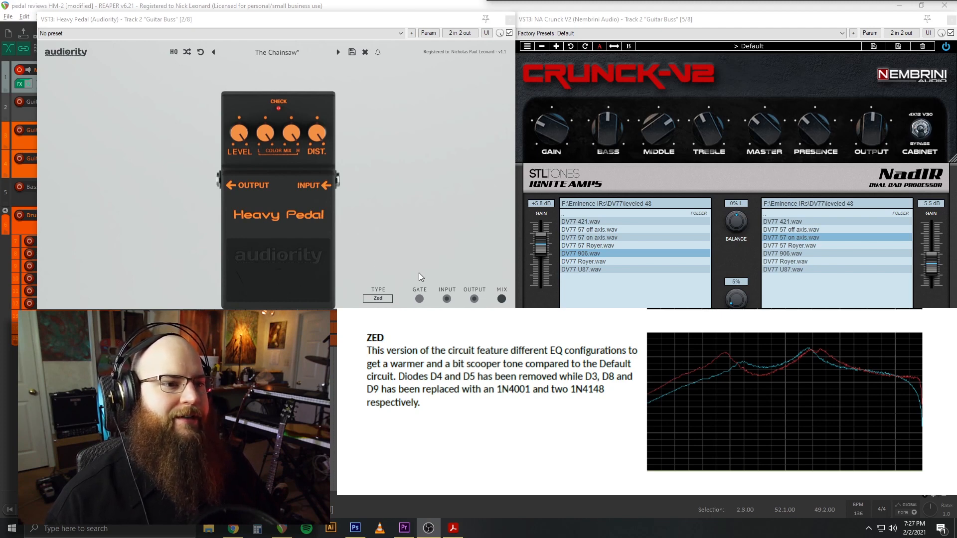
{"action": "mouse_move", "coordinate": [425, 276]}
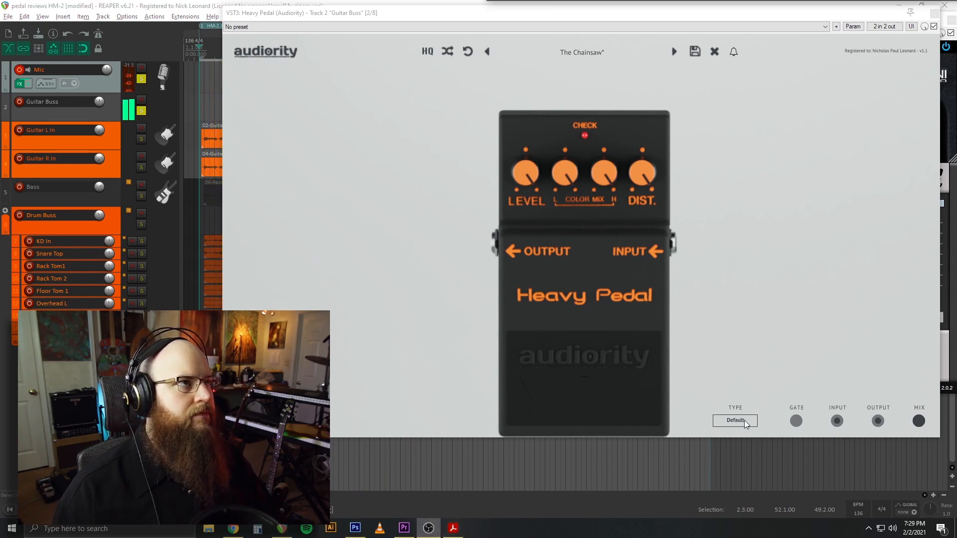
- Audition the circuit mods in turn: 808 Mod, MIJ Japan, SWEDE!, Wampler, Zed
{"action": "left_click", "coordinate": [735, 419]}
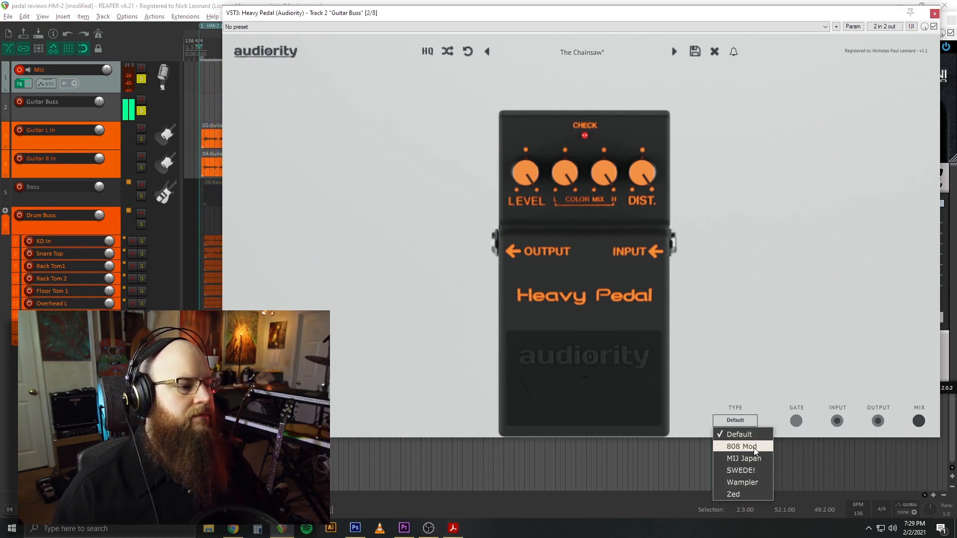
{"action": "left_click", "coordinate": [741, 447]}
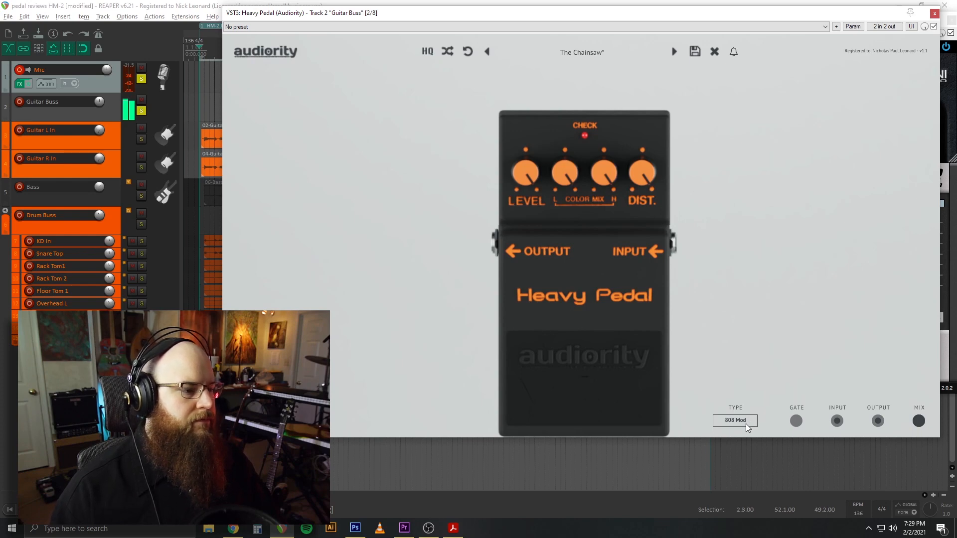
{"action": "left_click", "coordinate": [734, 419]}
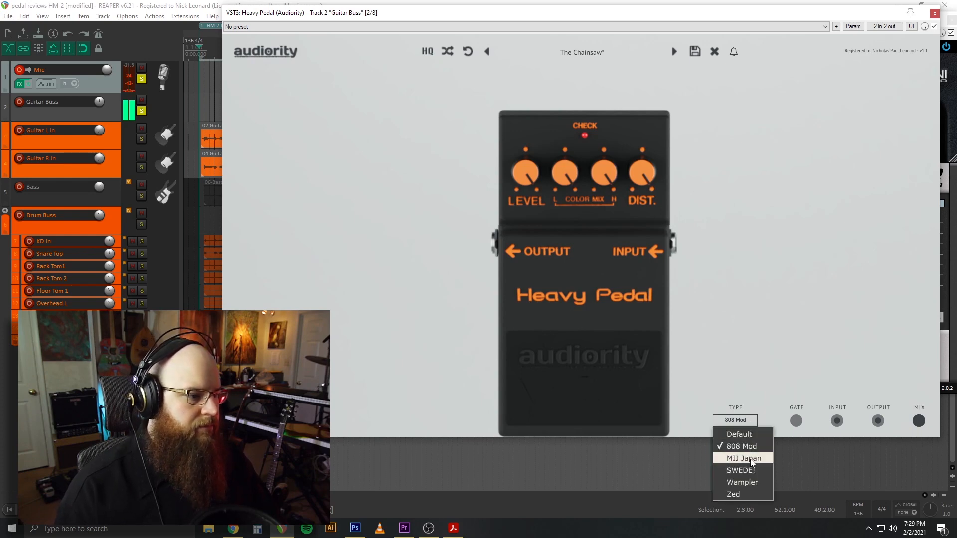
{"action": "left_click", "coordinate": [743, 458]}
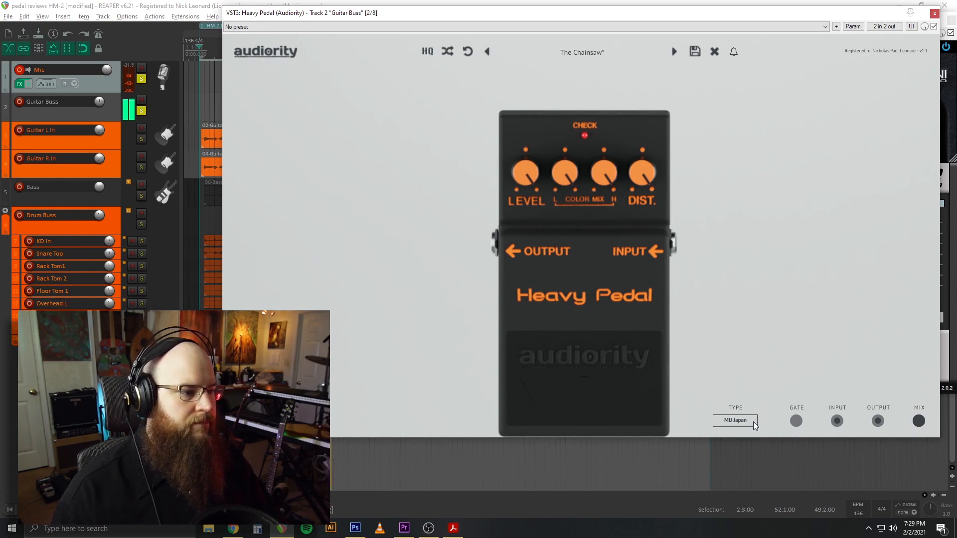
{"action": "left_click", "coordinate": [735, 419]}
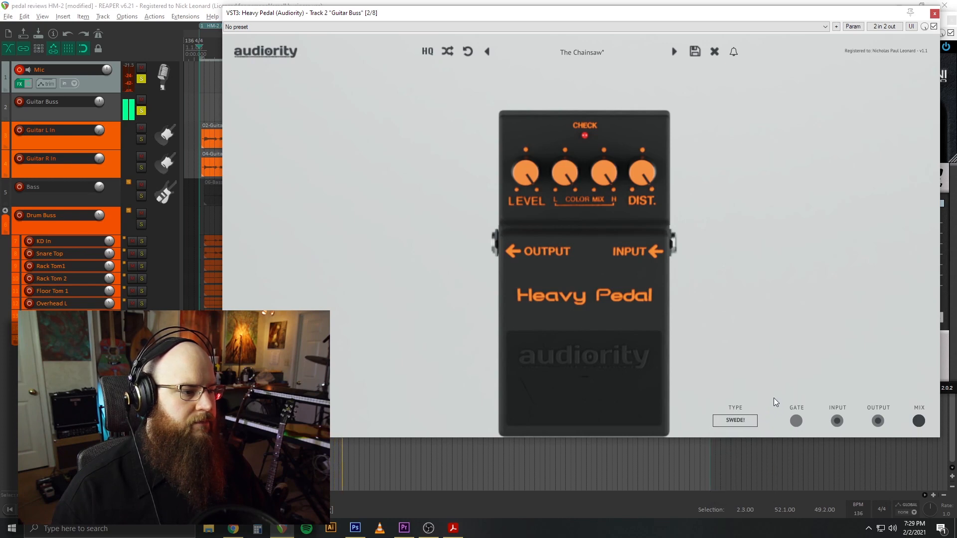
{"action": "mouse_move", "coordinate": [770, 406]}
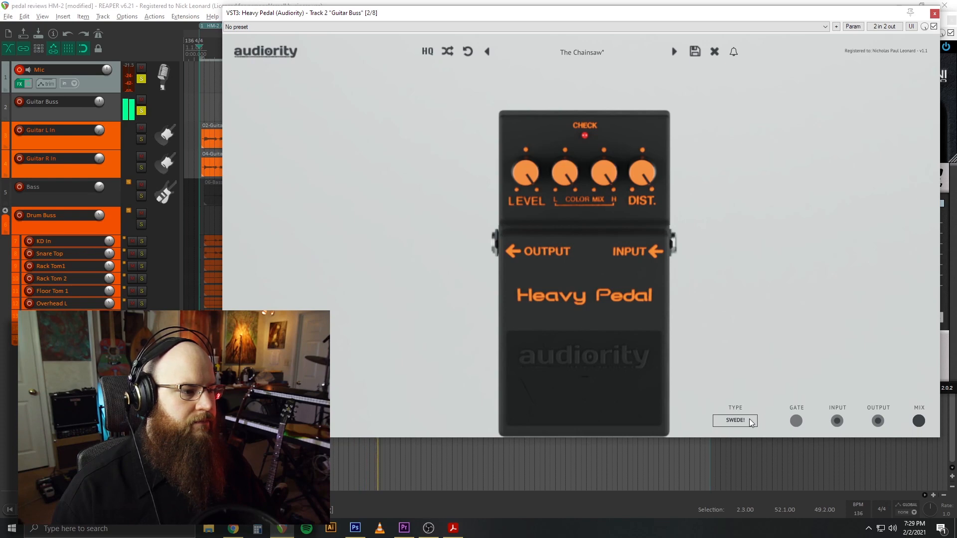
{"action": "left_click", "coordinate": [734, 421]}
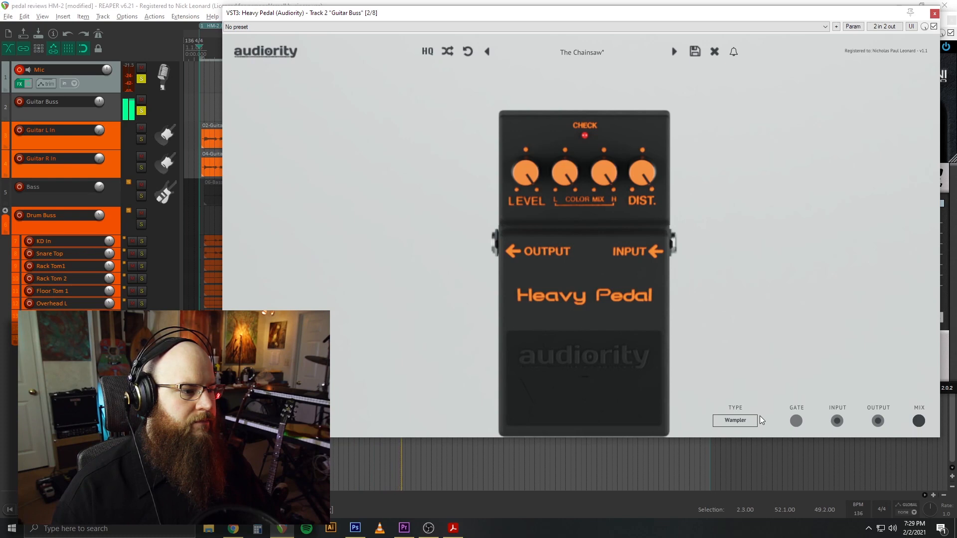
{"action": "left_click", "coordinate": [735, 419]}
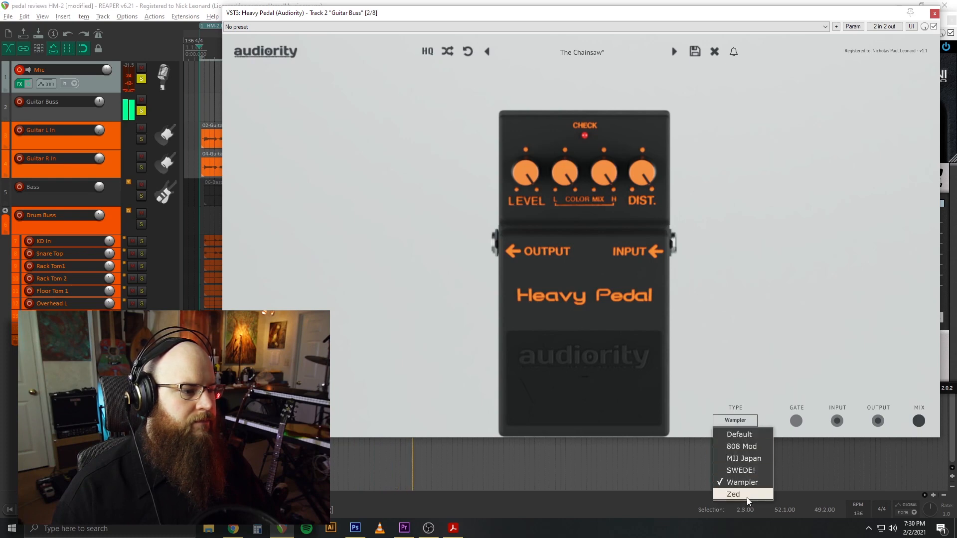
{"action": "left_click", "coordinate": [732, 493]}
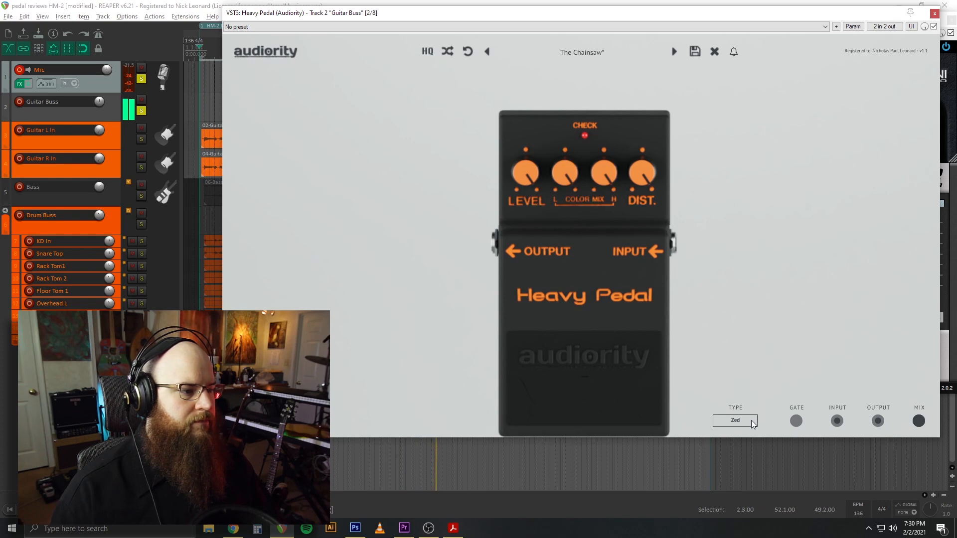
- Step back through Wampler, SWEDE!, MIJ Japan, 808 Mod to Default
{"action": "left_click", "coordinate": [735, 421]}
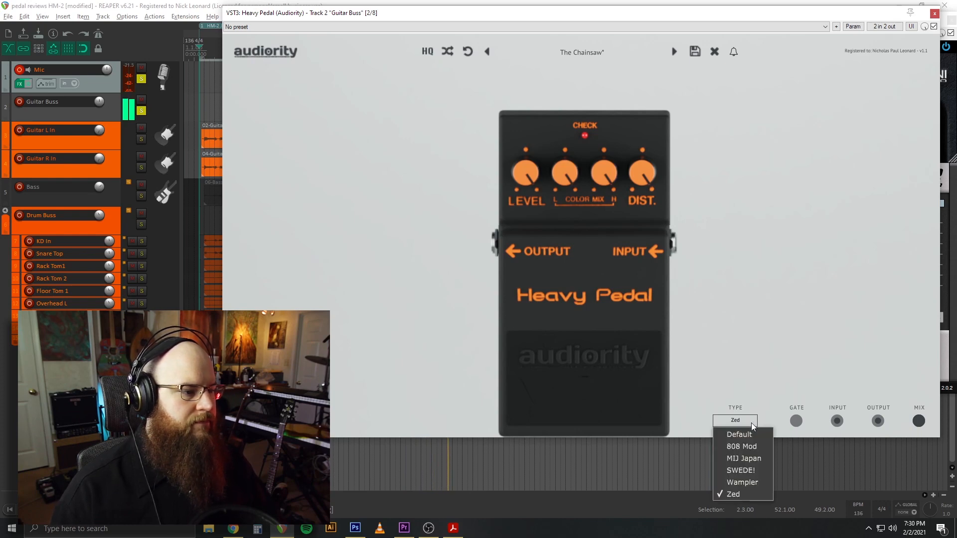
{"action": "left_click", "coordinate": [741, 482]}
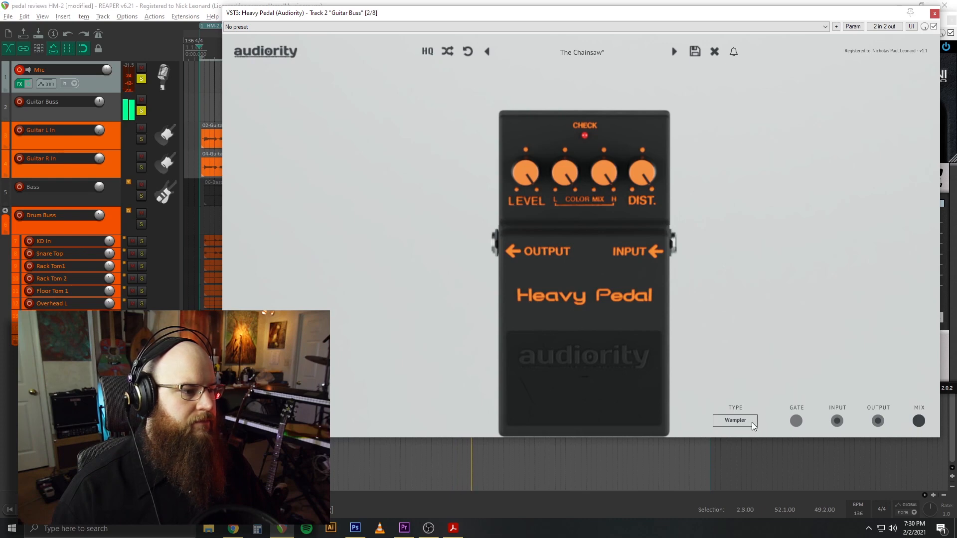
{"action": "left_click", "coordinate": [735, 419]}
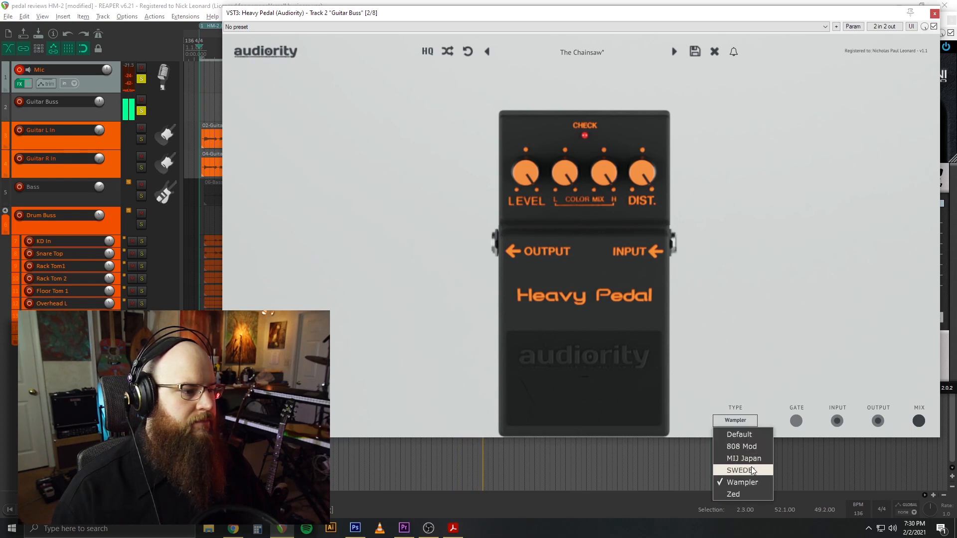
{"action": "left_click", "coordinate": [739, 469]}
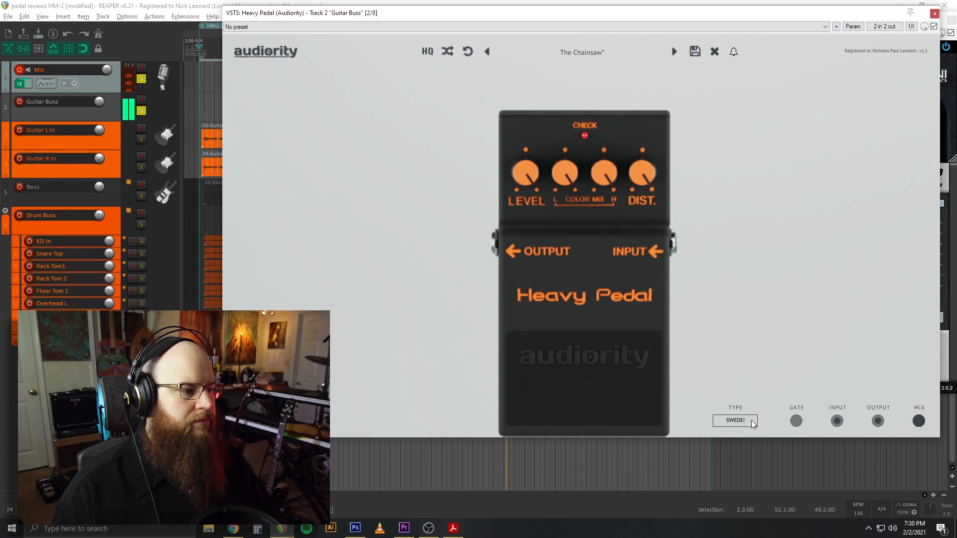
{"action": "left_click", "coordinate": [735, 421]}
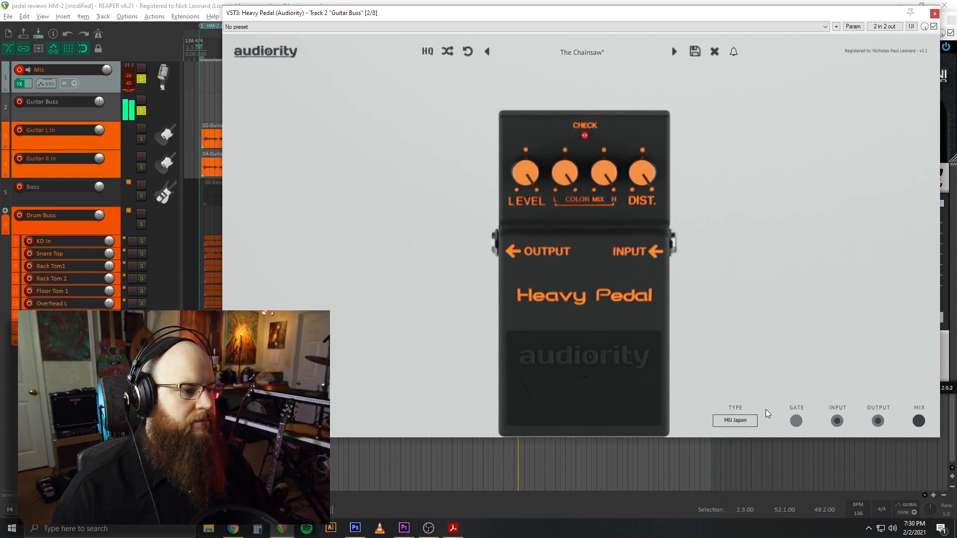
{"action": "mouse_move", "coordinate": [760, 418]}
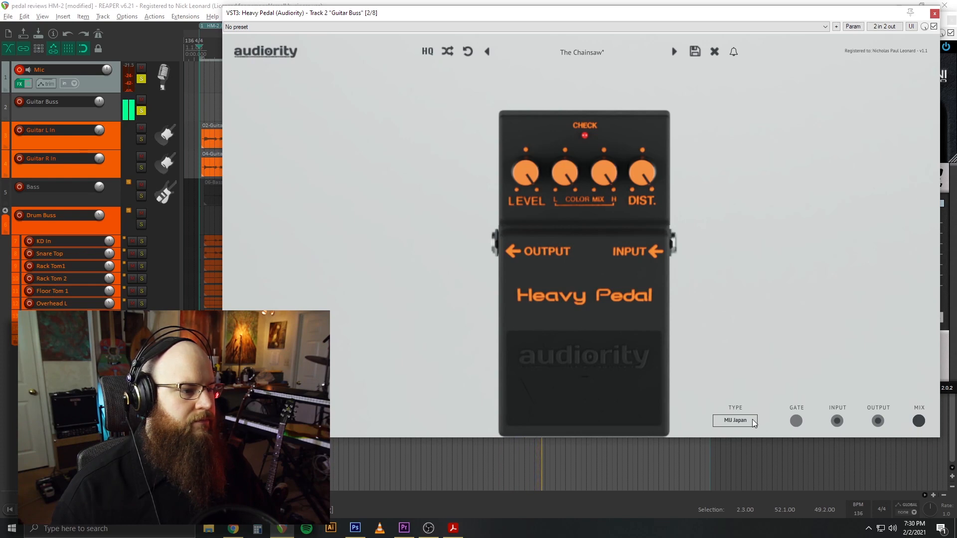
{"action": "left_click", "coordinate": [735, 421]}
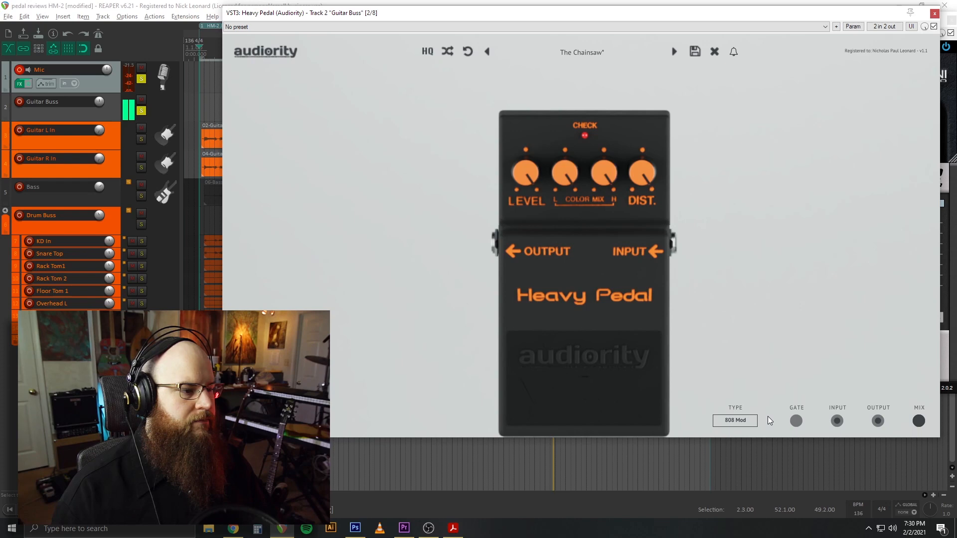
{"action": "left_click", "coordinate": [735, 419]}
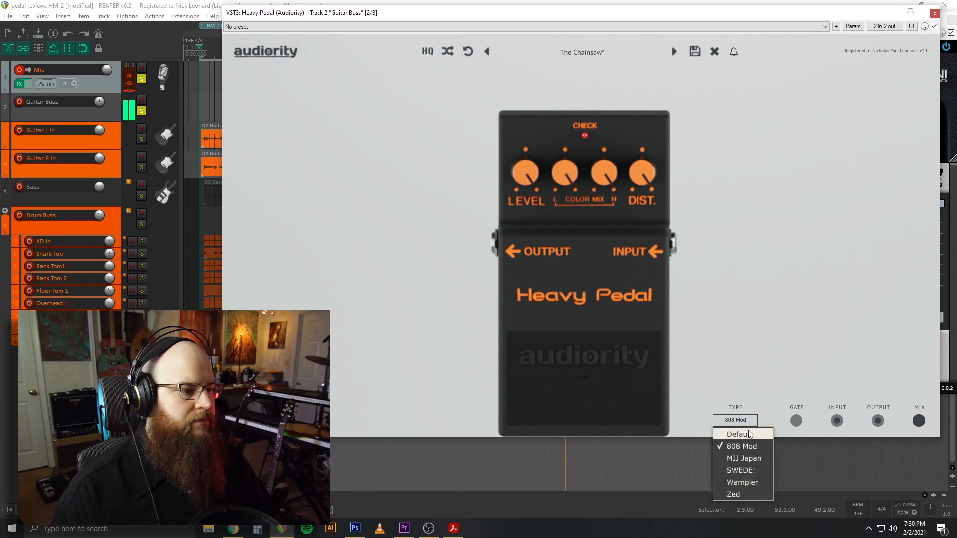
{"action": "left_click", "coordinate": [737, 433]}
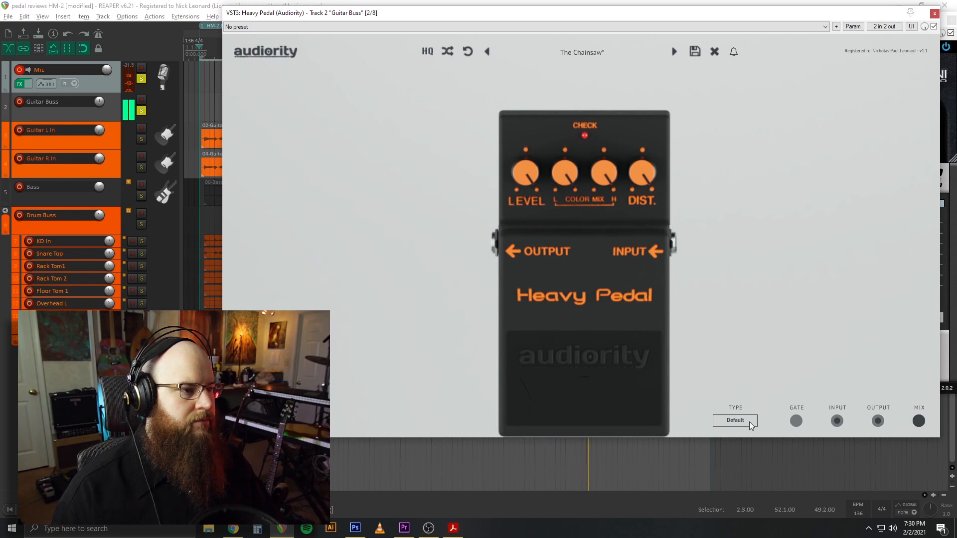
- Run up again through 808 Mod and MIJ Japan, finishing on SWEDE!
{"action": "left_click", "coordinate": [735, 420]}
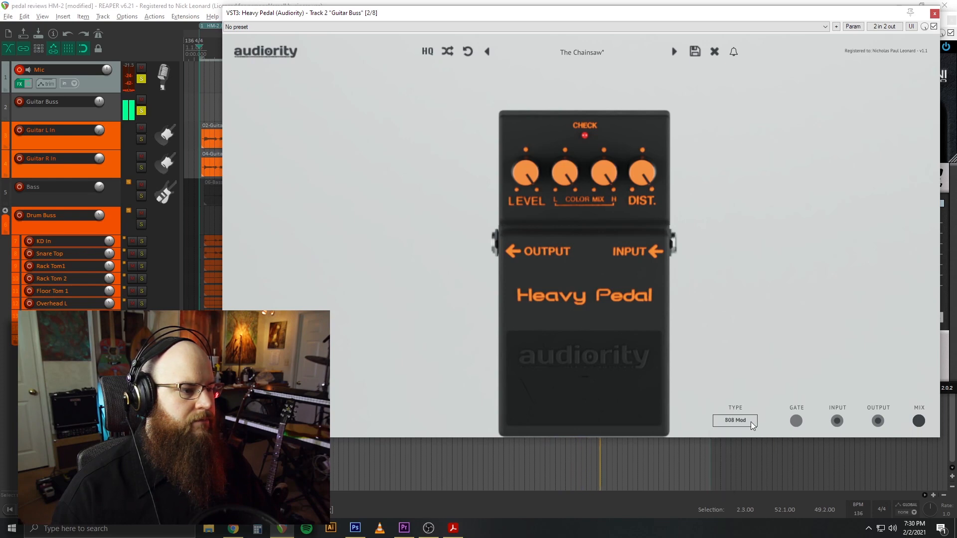
{"action": "left_click", "coordinate": [734, 419]}
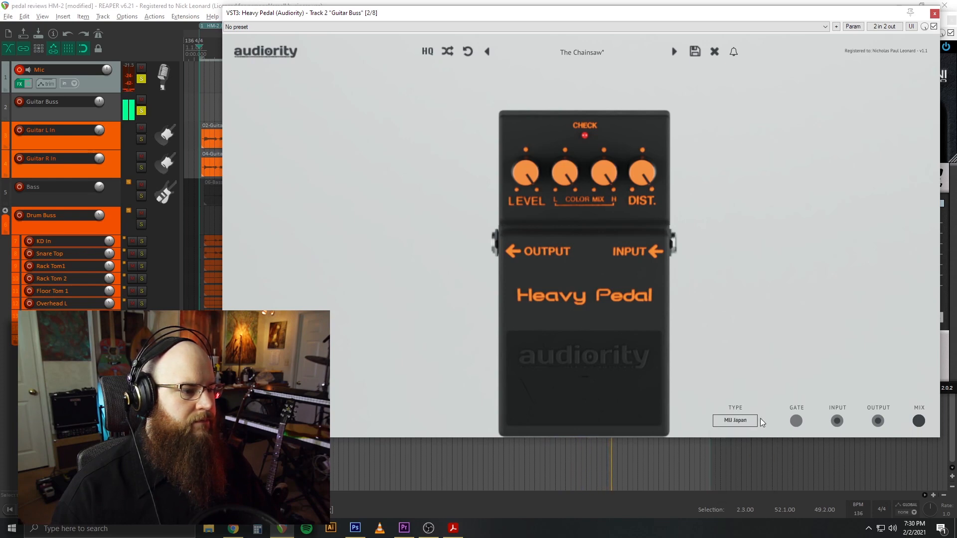
{"action": "left_click", "coordinate": [735, 419]}
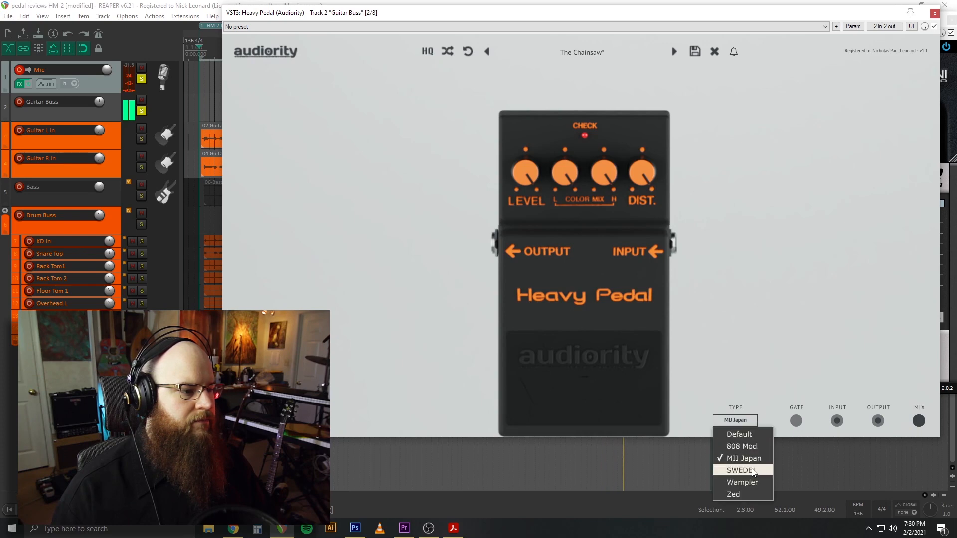
{"action": "left_click", "coordinate": [740, 469]}
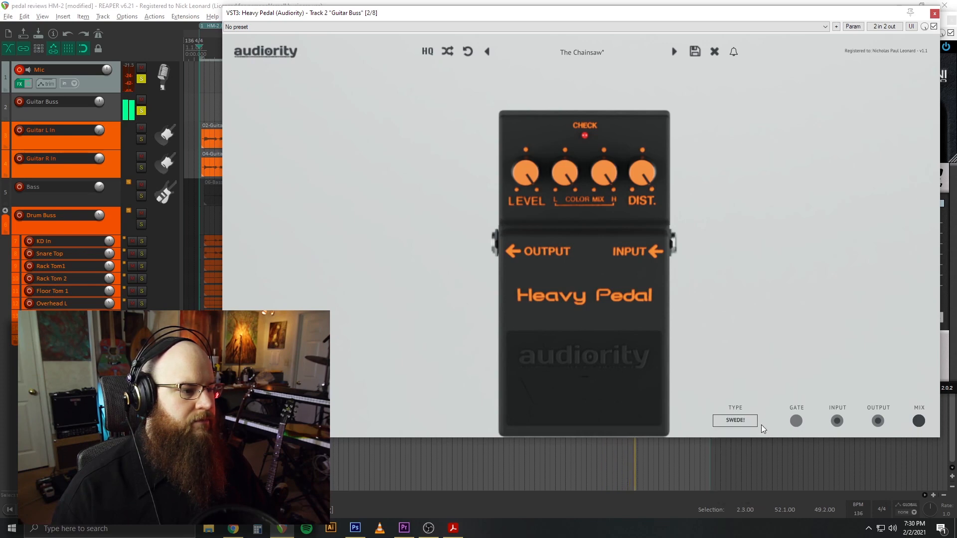
{"action": "left_click", "coordinate": [735, 419]}
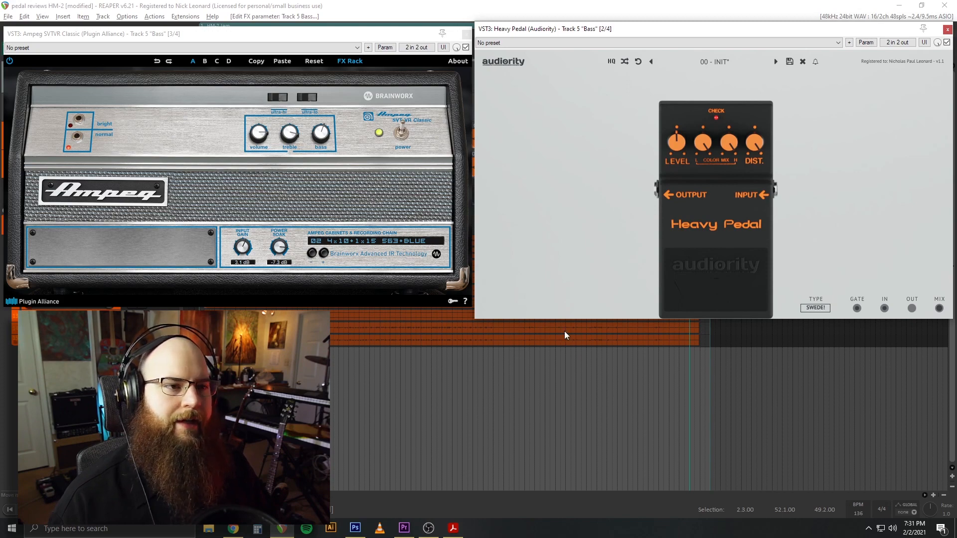
{"action": "mouse_move", "coordinate": [548, 335]}
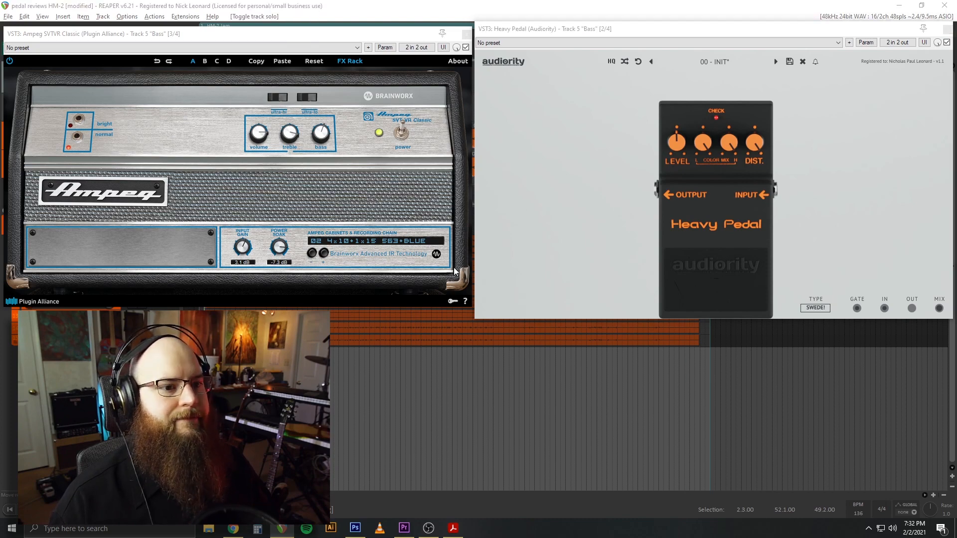
{"action": "mouse_move", "coordinate": [770, 250]}
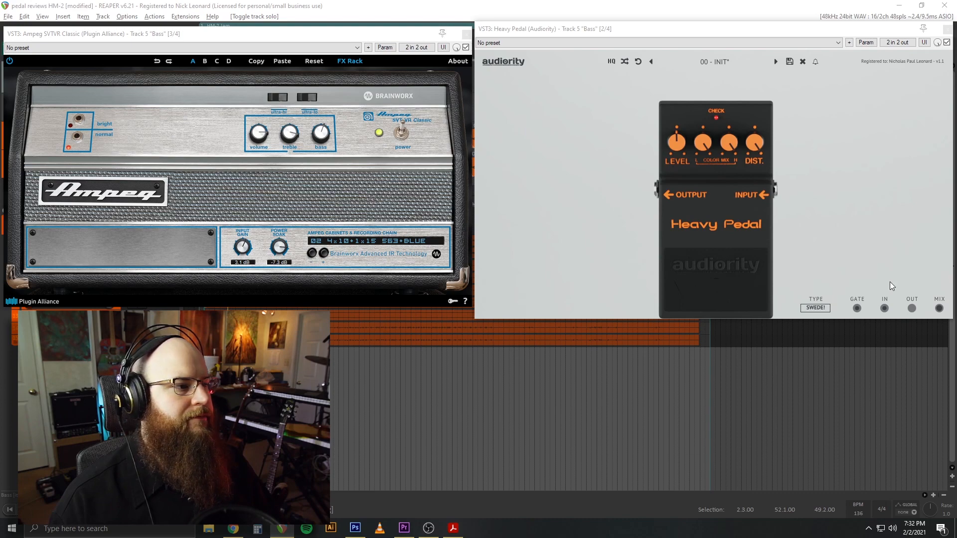
{"action": "left_click", "coordinate": [815, 308]}
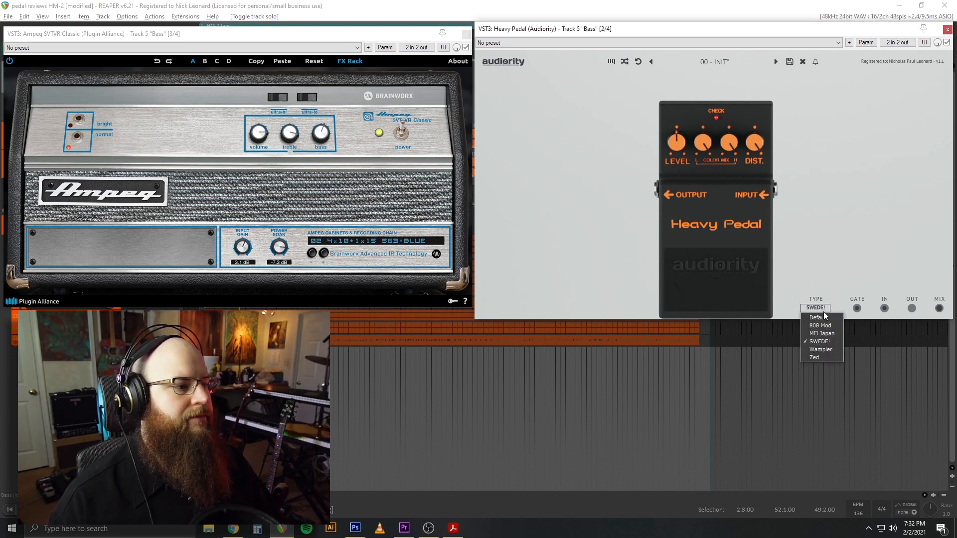
{"action": "left_click", "coordinate": [820, 333]}
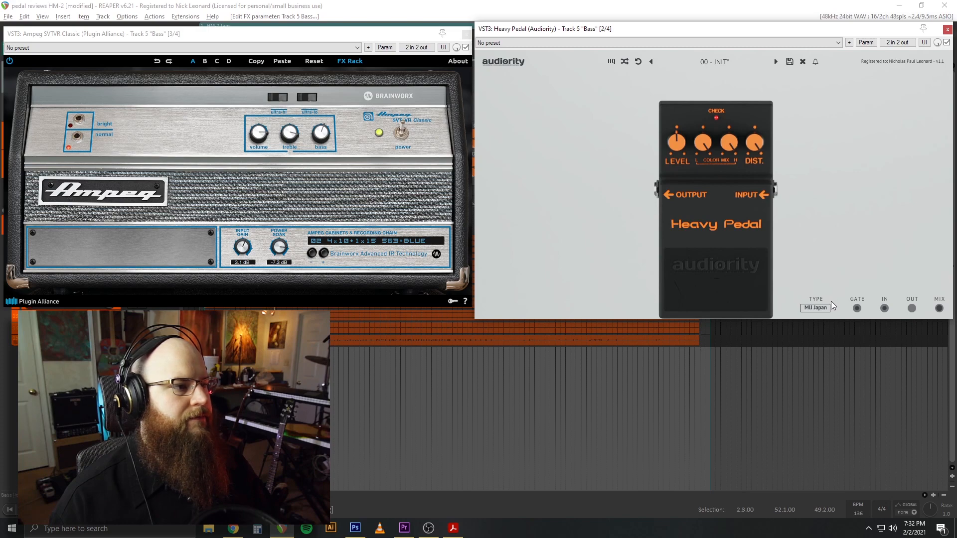
{"action": "mouse_move", "coordinate": [828, 311]}
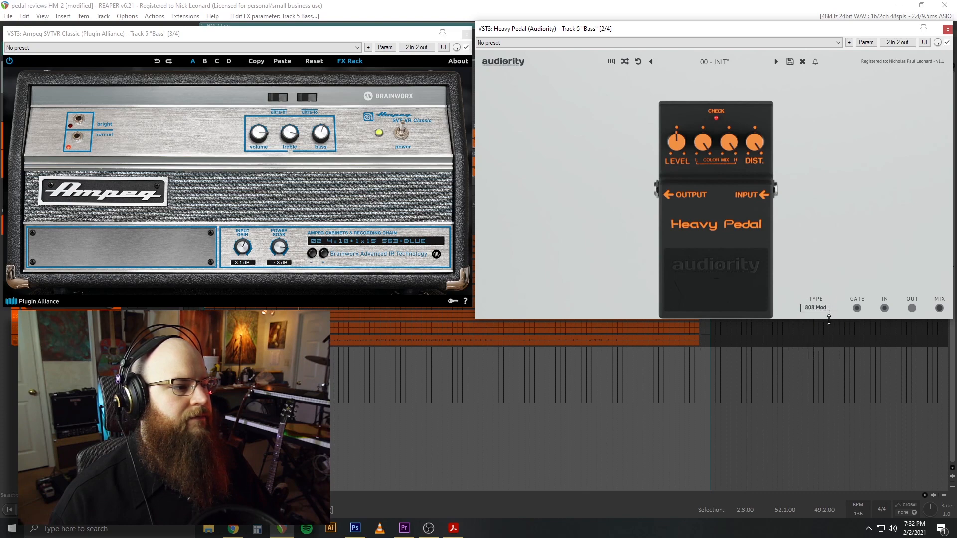
{"action": "mouse_move", "coordinate": [836, 310]}
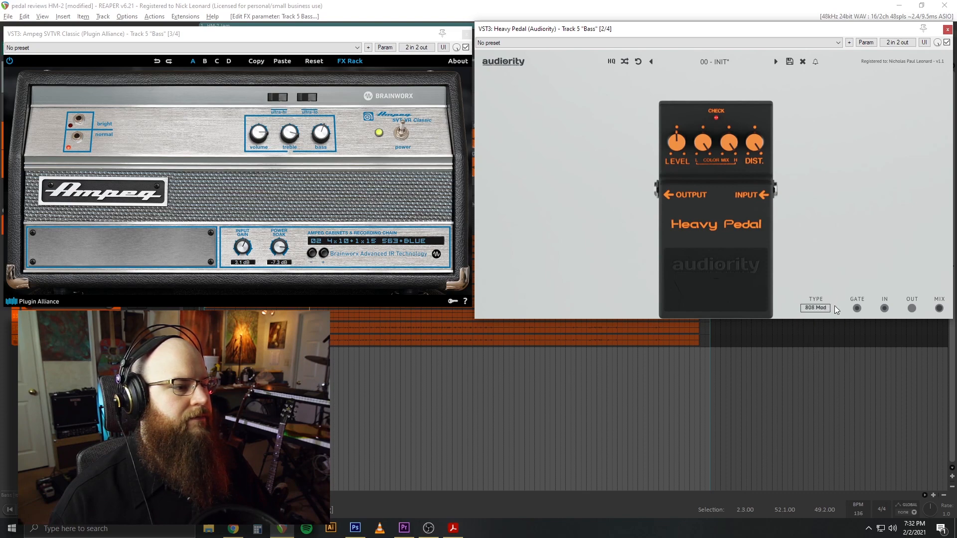
{"action": "left_click", "coordinate": [814, 308]}
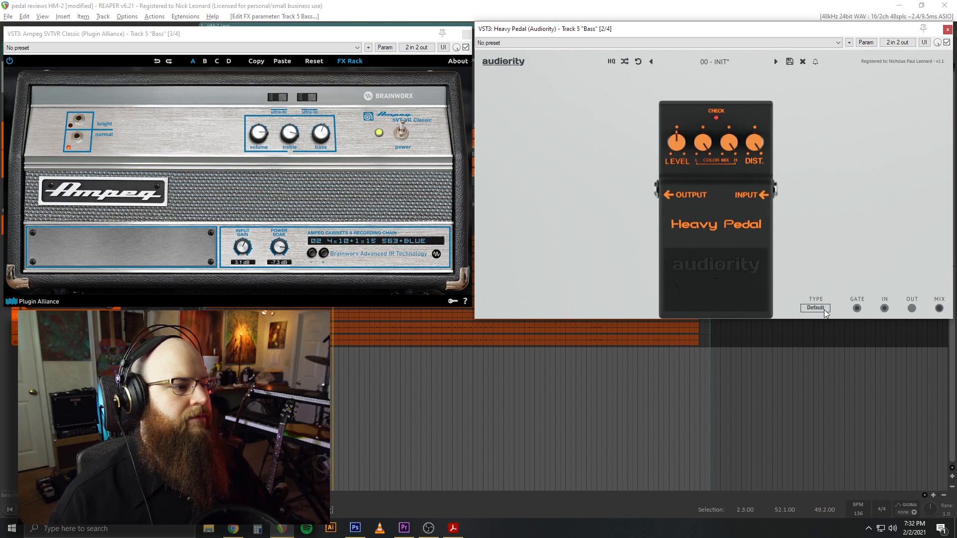
{"action": "left_click", "coordinate": [814, 308]}
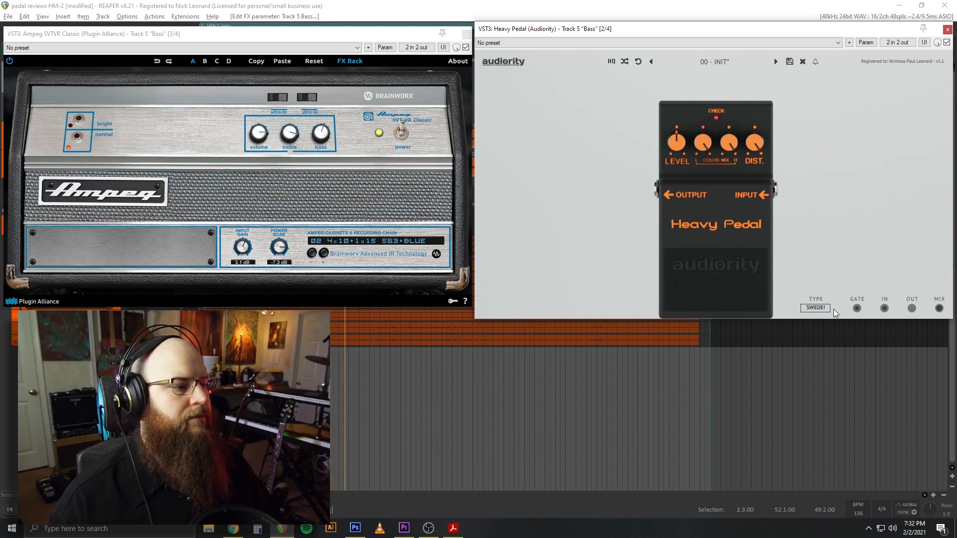
{"action": "left_click", "coordinate": [815, 308]}
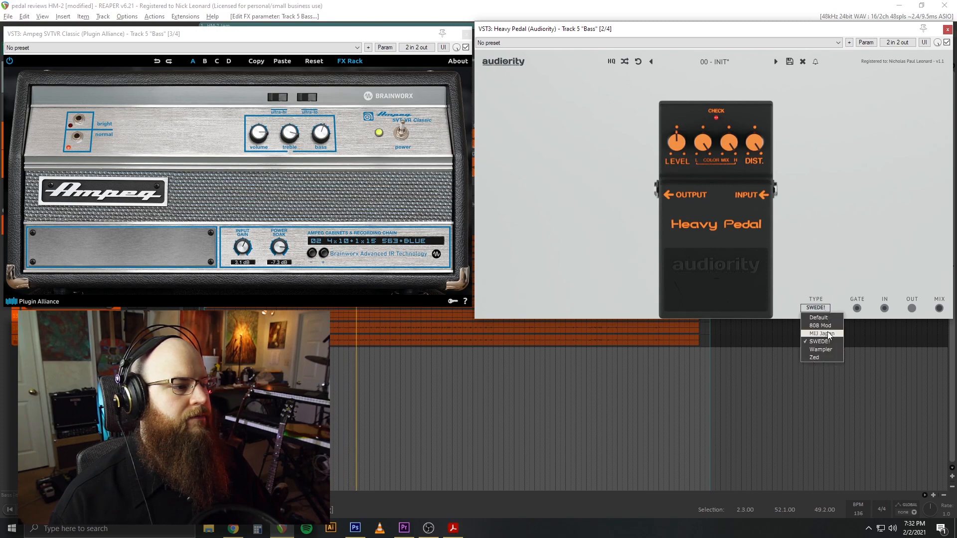
{"action": "left_click", "coordinate": [820, 333]}
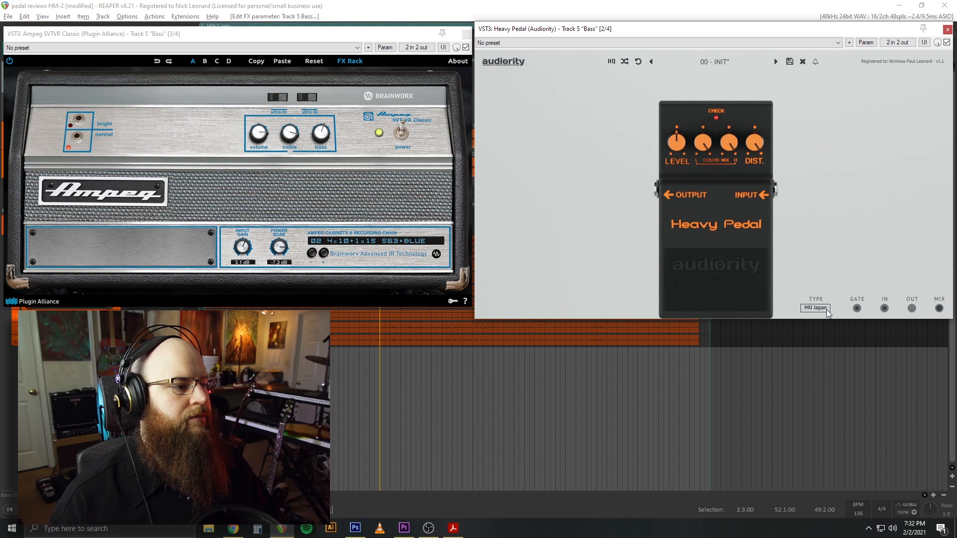
{"action": "left_click", "coordinate": [815, 308]}
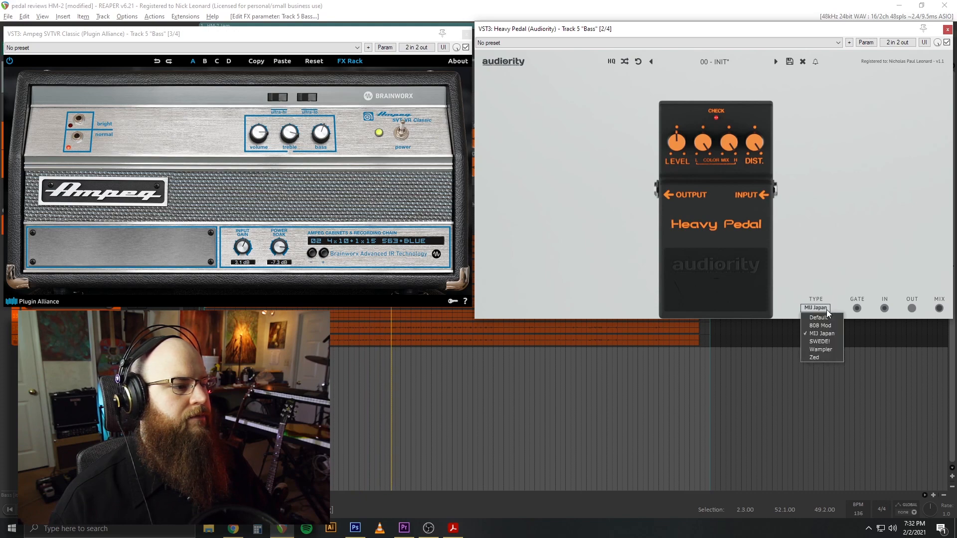
{"action": "left_click", "coordinate": [819, 341]}
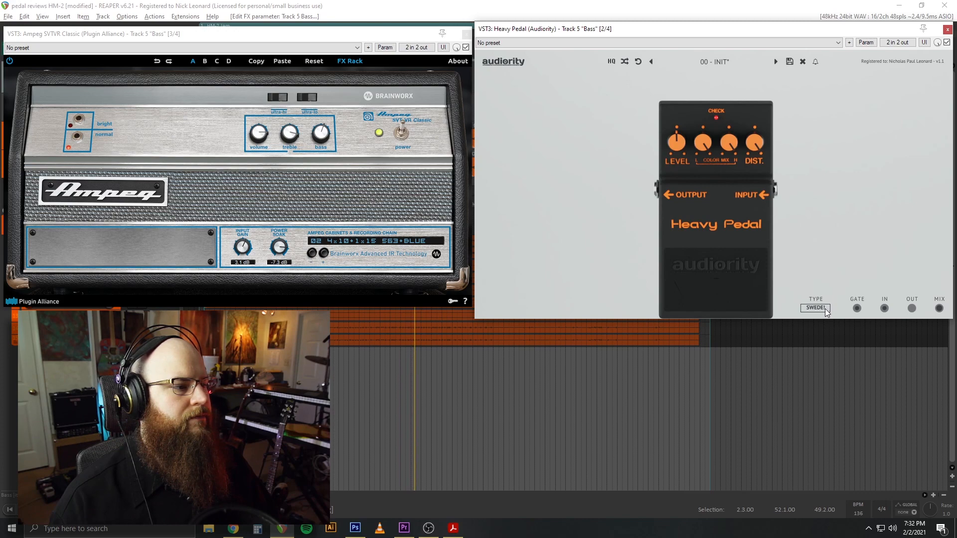
{"action": "left_click", "coordinate": [816, 307]}
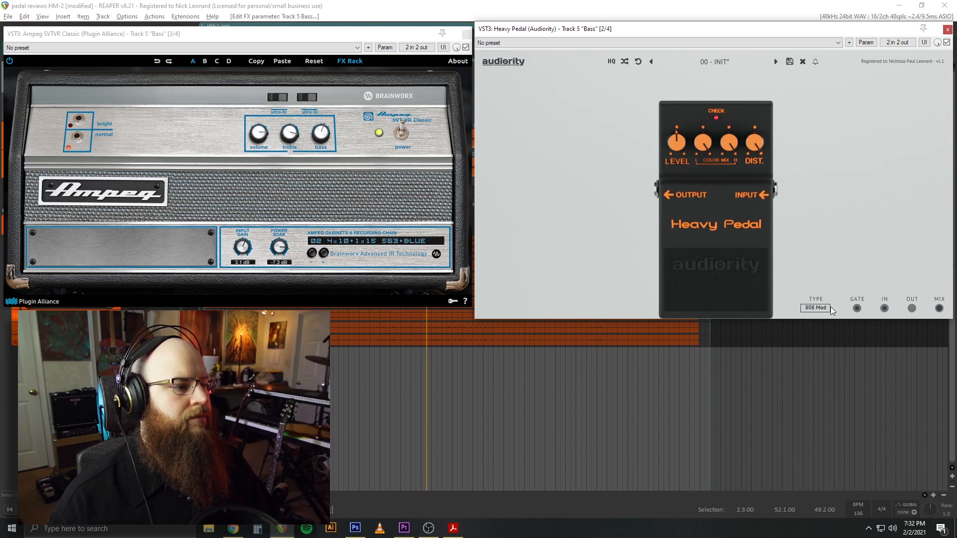
{"action": "mouse_move", "coordinate": [827, 312]}
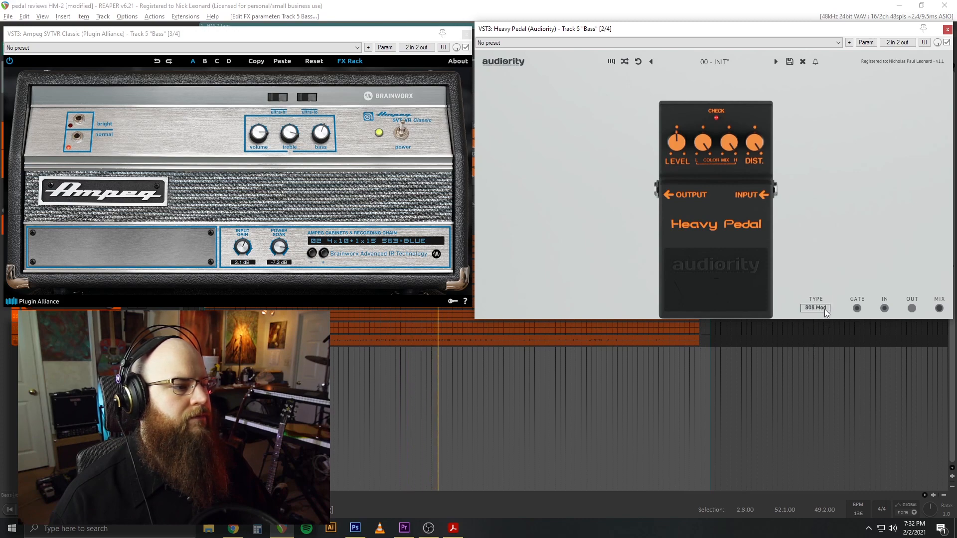
{"action": "left_click", "coordinate": [814, 308]}
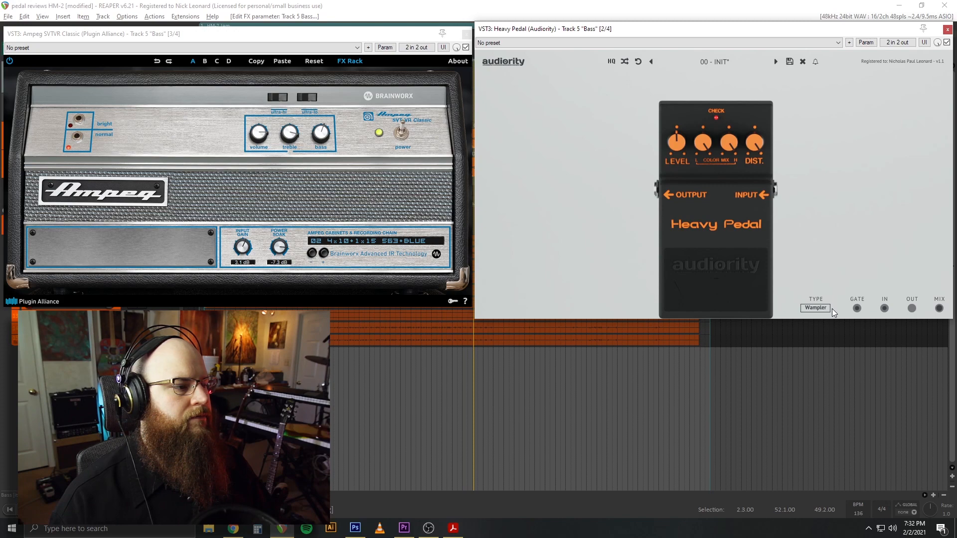
{"action": "left_click", "coordinate": [814, 308]}
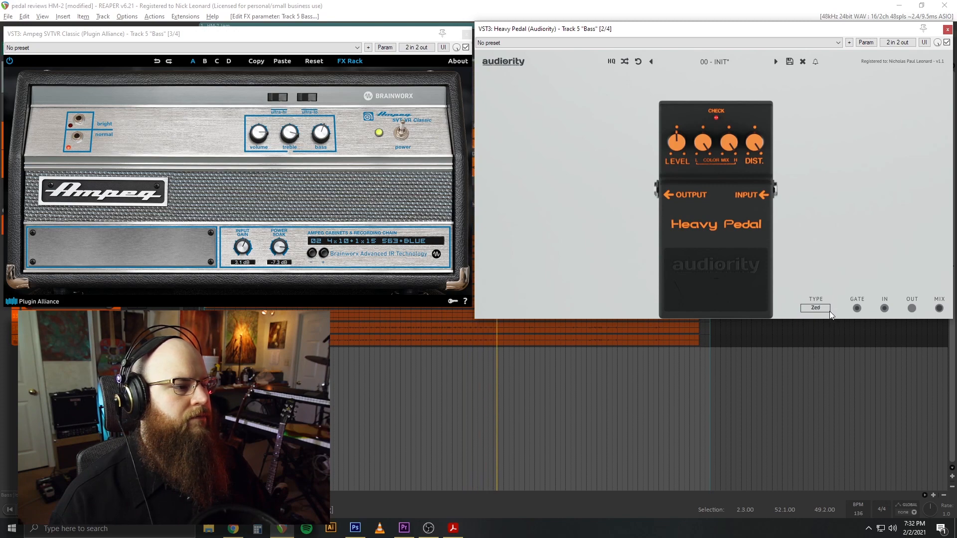
{"action": "left_click", "coordinate": [815, 308]}
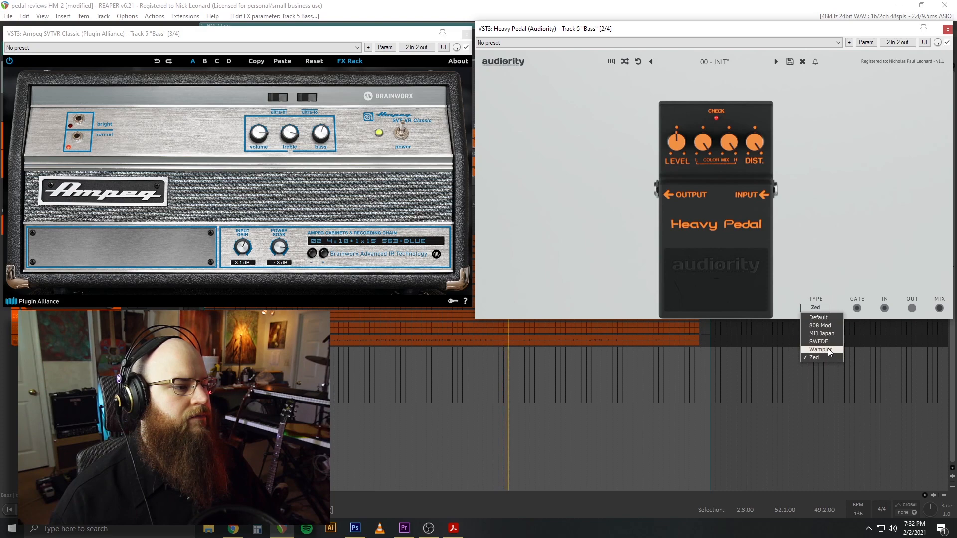
{"action": "left_click", "coordinate": [819, 349]}
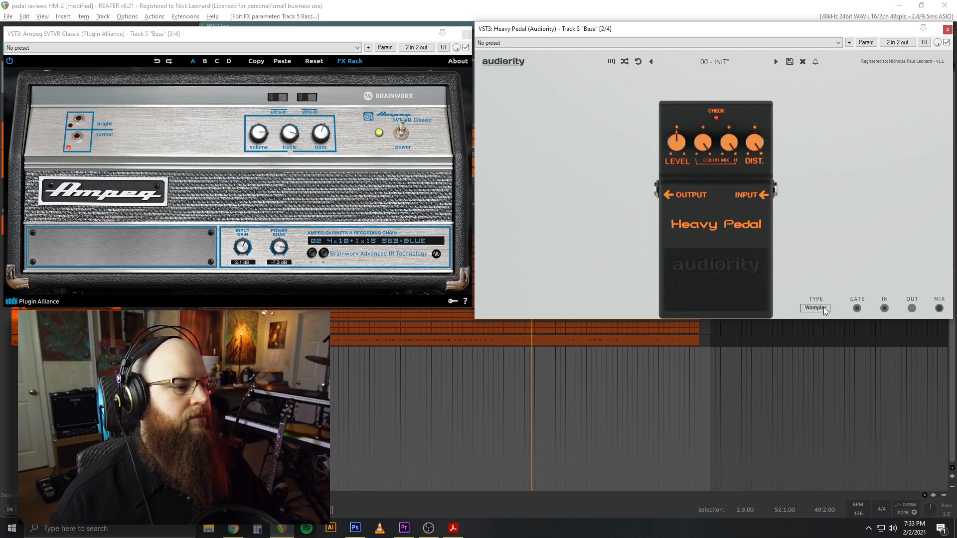
{"action": "left_click", "coordinate": [814, 308]}
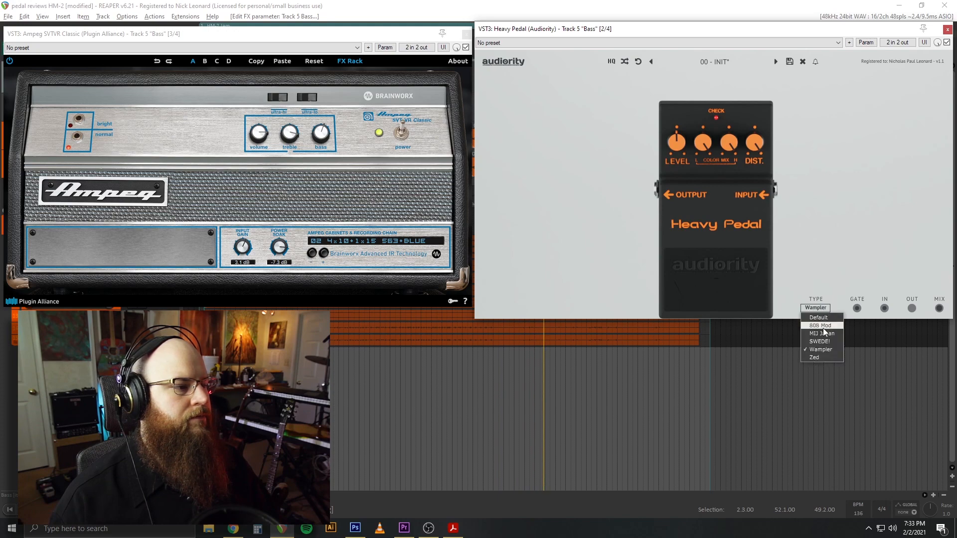
{"action": "left_click", "coordinate": [819, 341]}
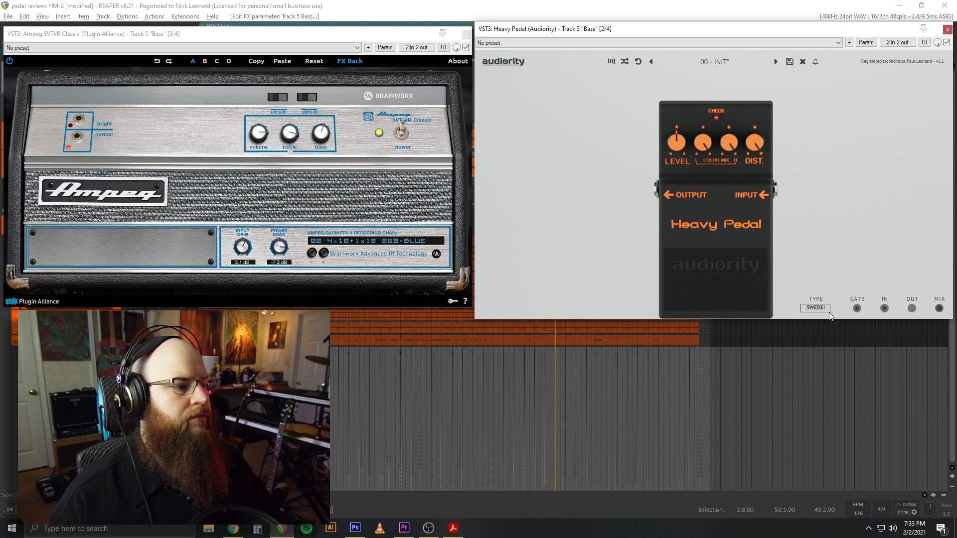
{"action": "left_click", "coordinate": [815, 308]}
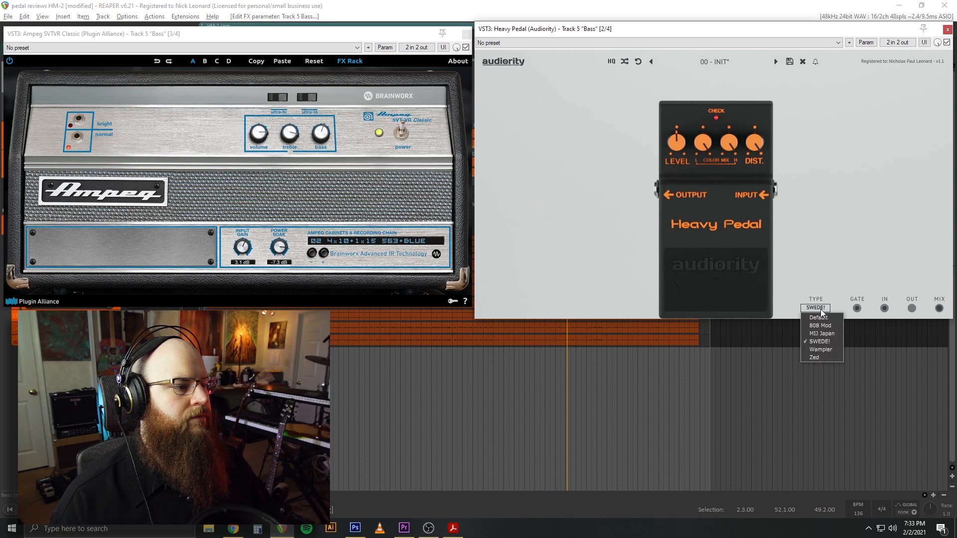
{"action": "left_click", "coordinate": [820, 333]}
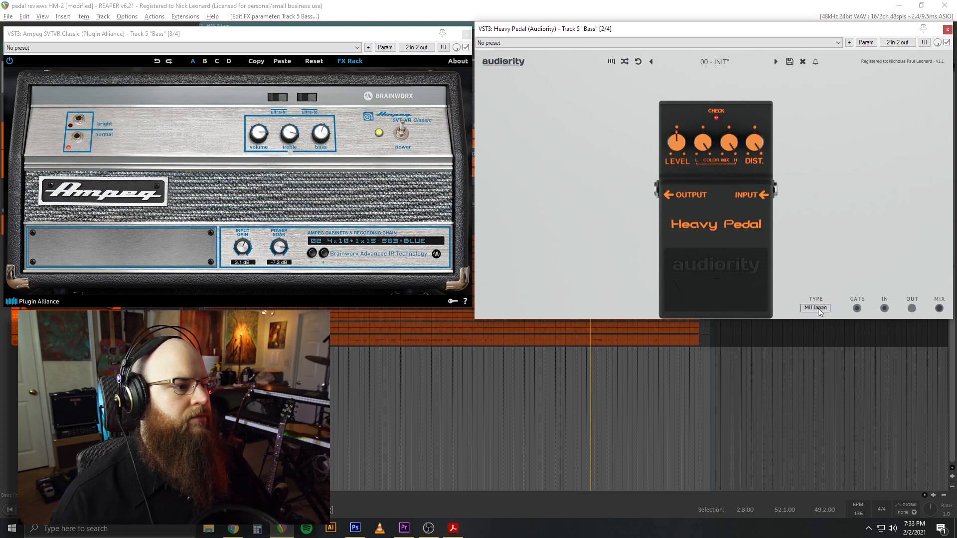
{"action": "left_click", "coordinate": [814, 308]}
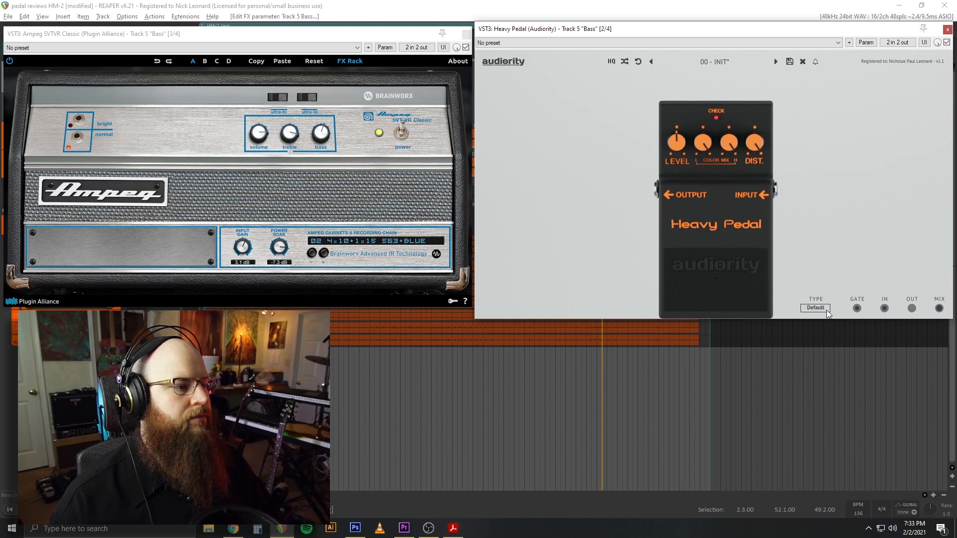
{"action": "left_click", "coordinate": [815, 307]}
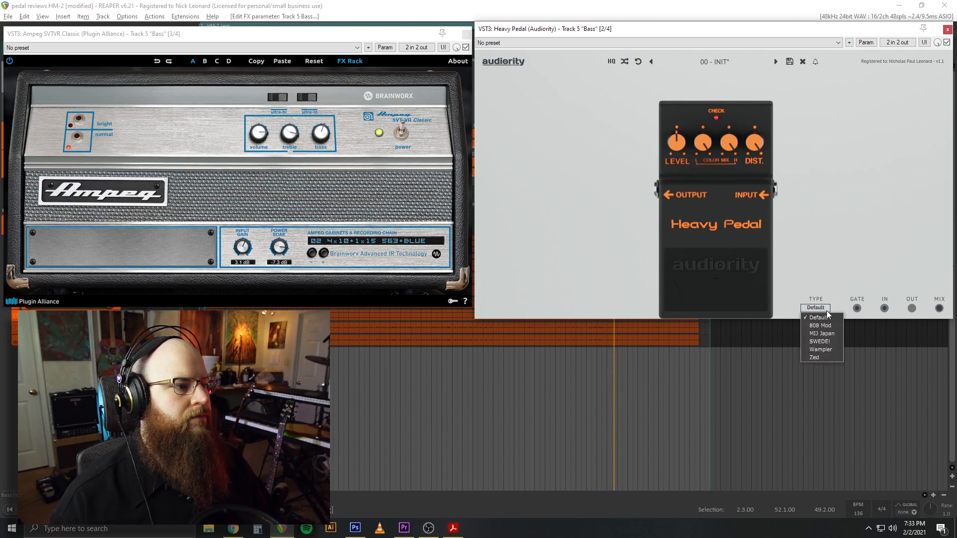
{"action": "left_click", "coordinate": [819, 325]}
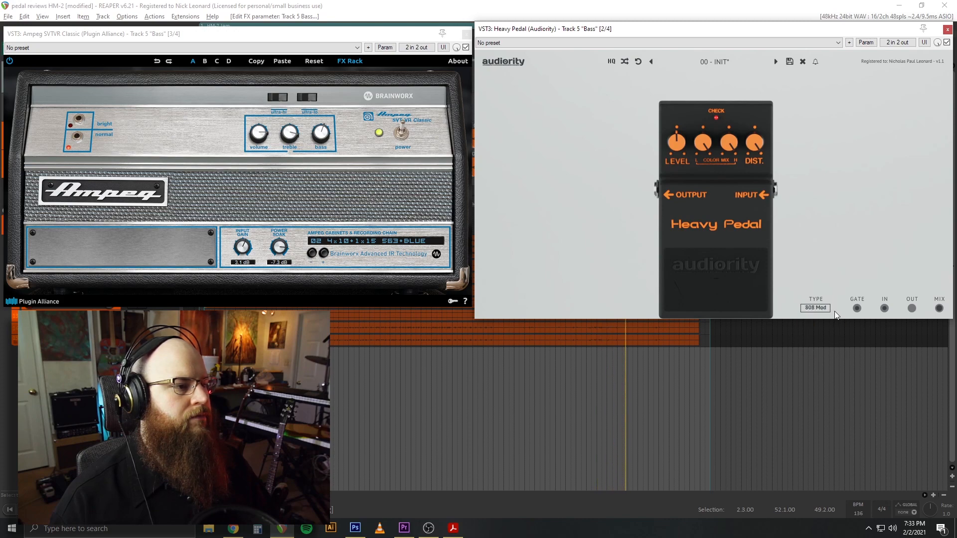
{"action": "left_click", "coordinate": [814, 308]}
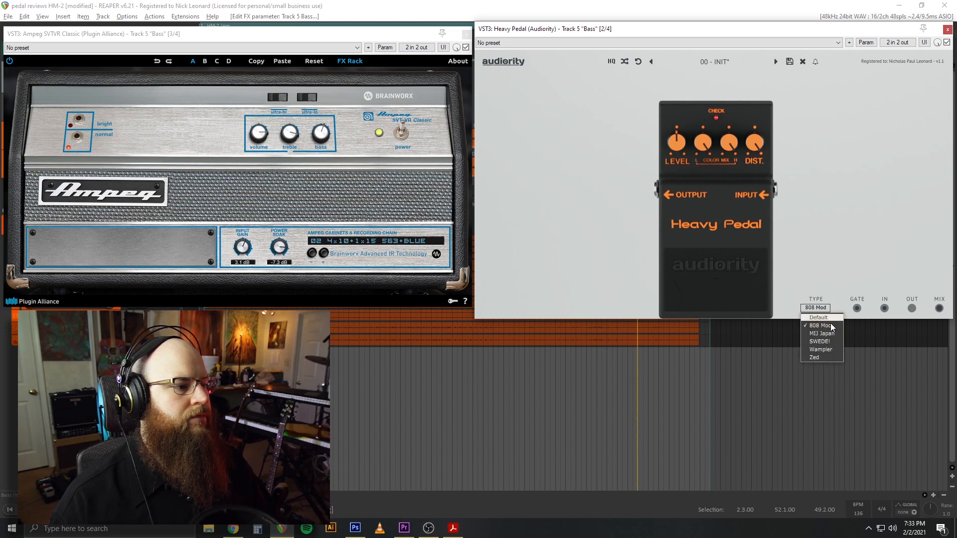
{"action": "left_click", "coordinate": [820, 349]}
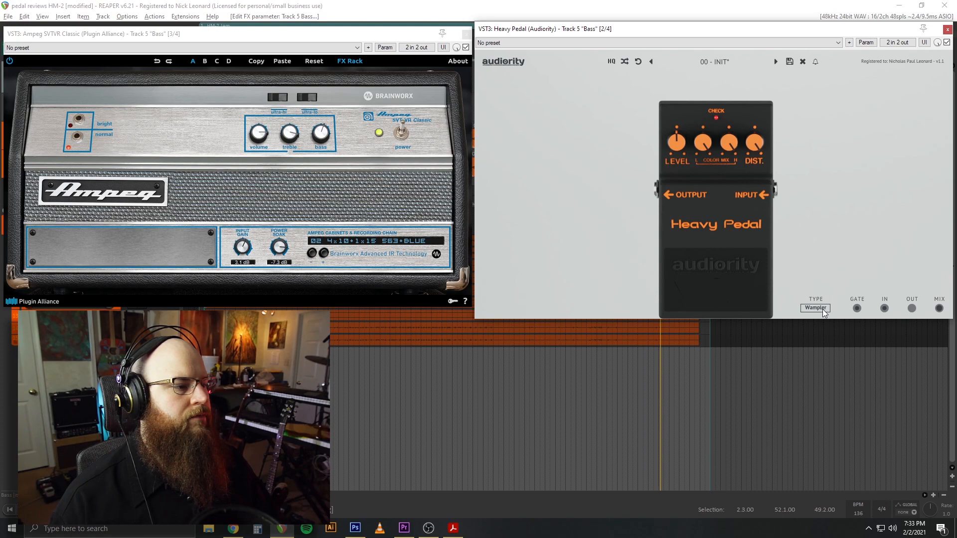
{"action": "left_click", "coordinate": [814, 308]}
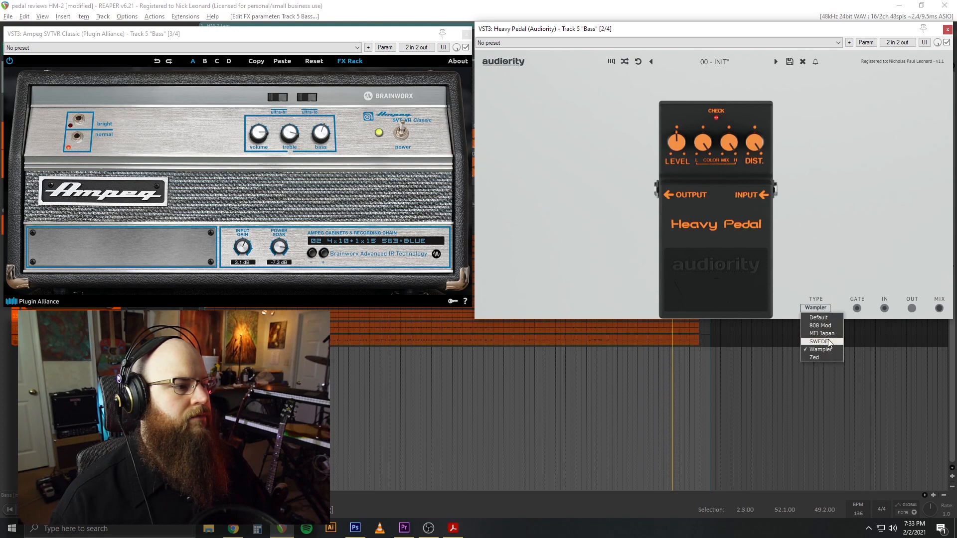
{"action": "left_click", "coordinate": [821, 341]}
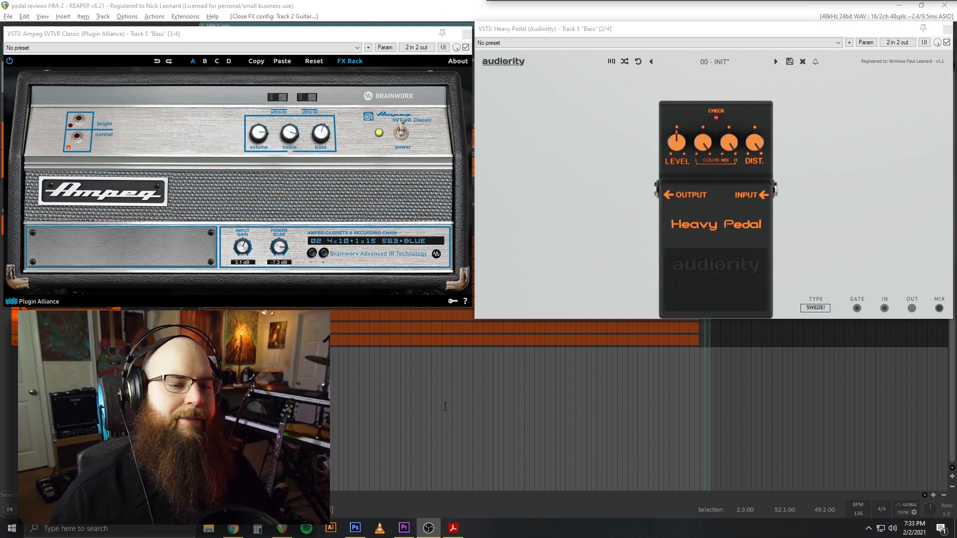